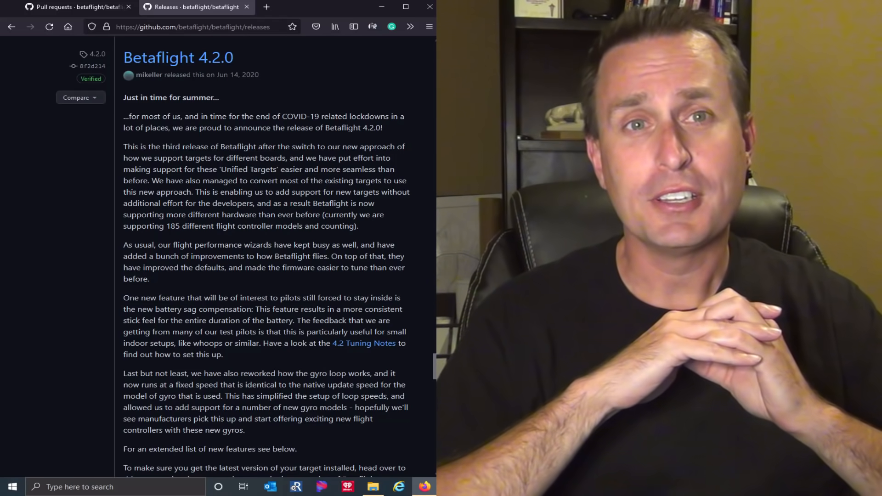
Open a new browser tab for the UAV Tech 'Betaflight 4.3.x Release' blog post.
left_click(276, 7)
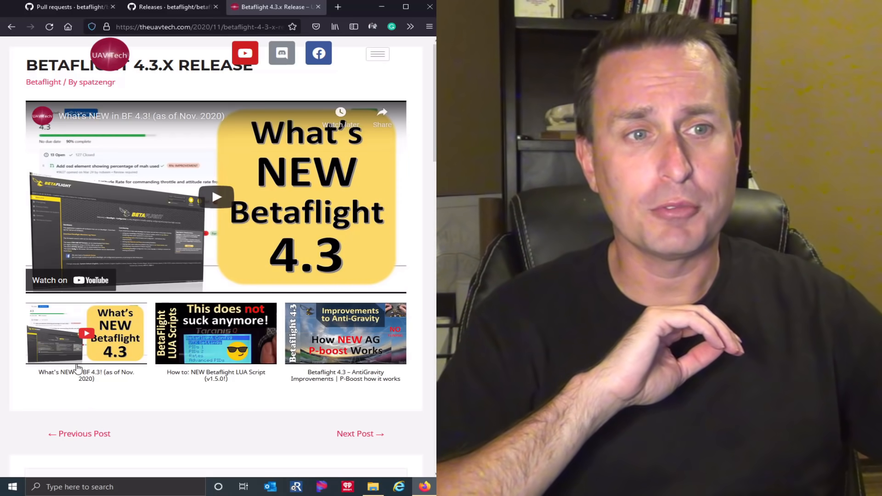
mouse_move(99, 329)
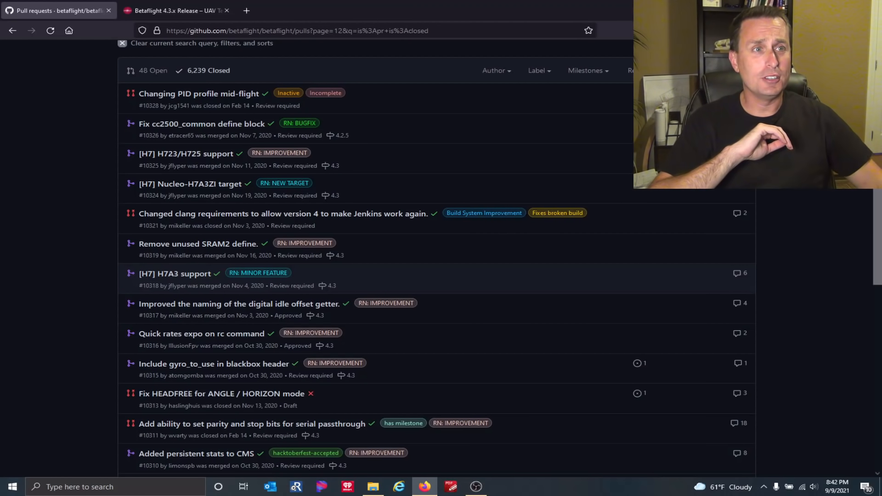
mouse_move(189, 184)
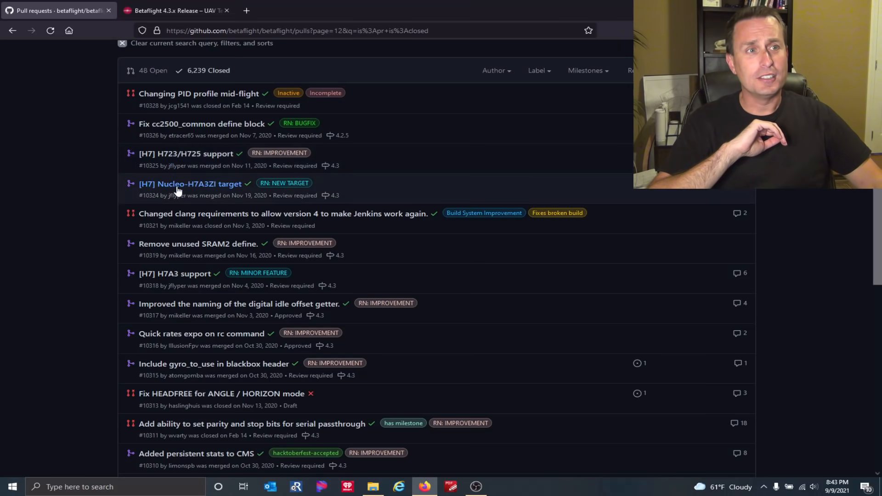
Scroll through page 12 of Betaflight's closed pull requests to review merged 4.3 changes.
scroll("down", 3)
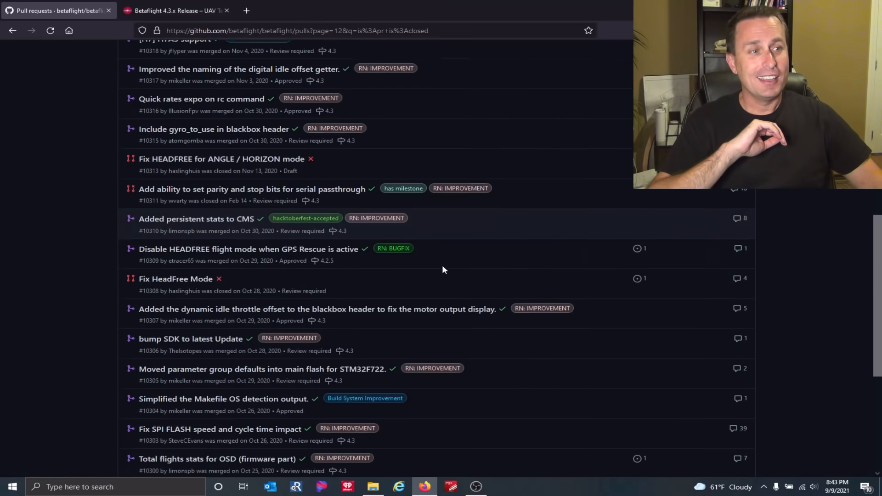
scroll("down", 3)
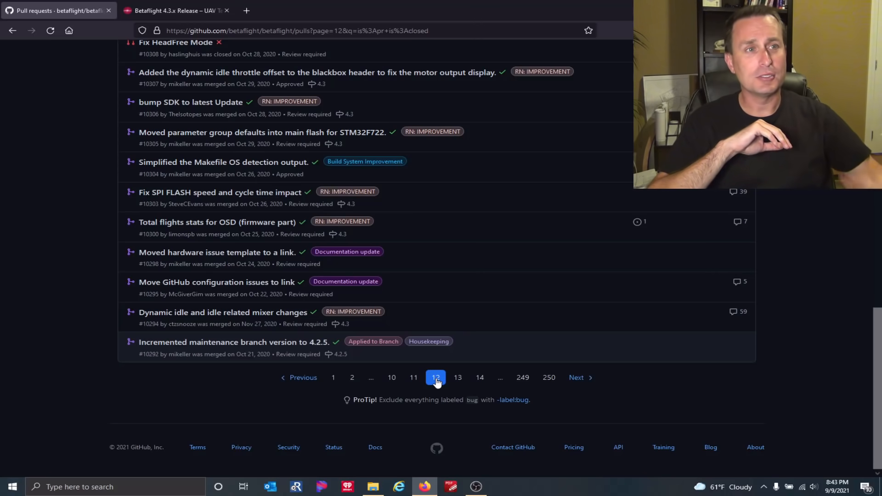
scroll("up", 3)
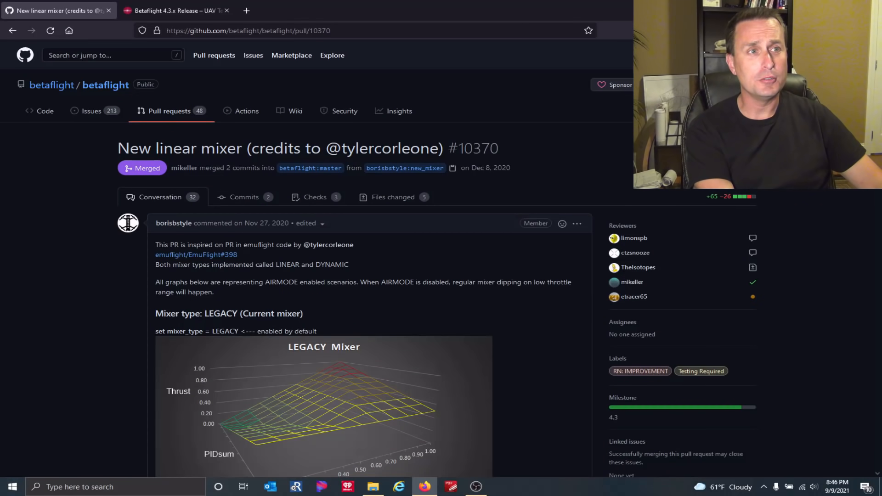
mouse_move(142, 257)
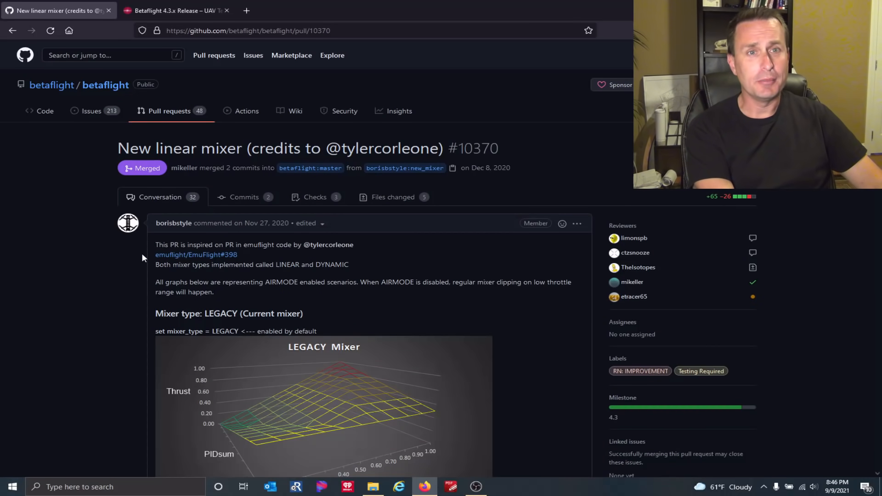
mouse_move(195, 254)
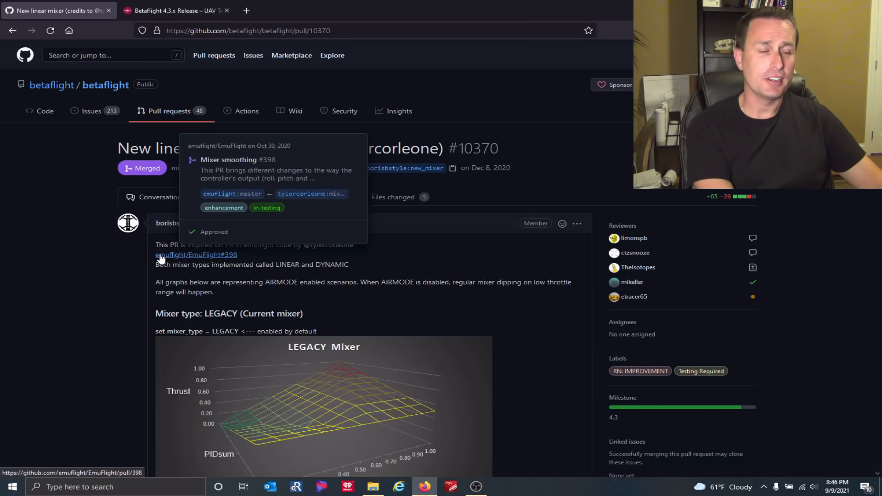
Highlight the emuflight code credit in the 'New linear mixer' pull request description.
scroll("down", 3)
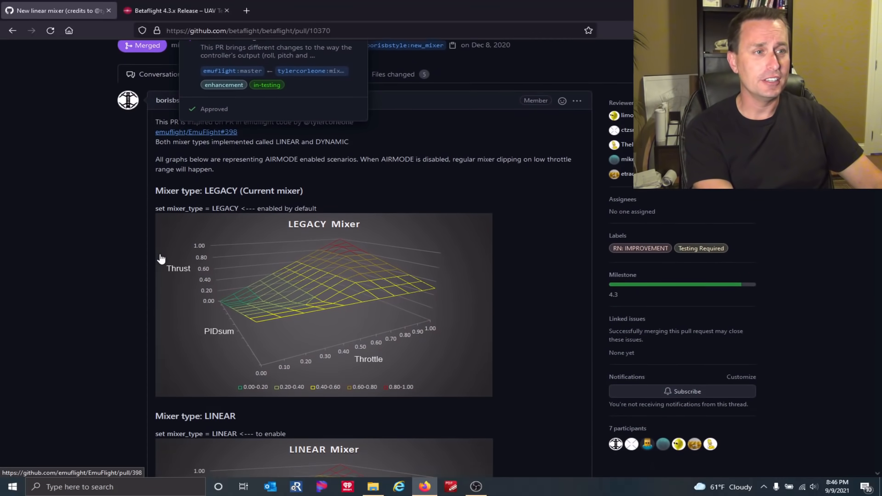
scroll("down", 3)
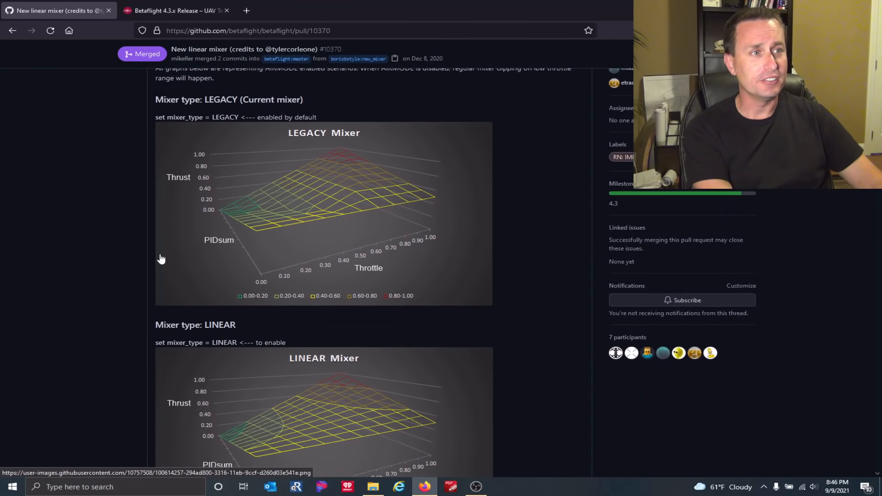
scroll("up", 3)
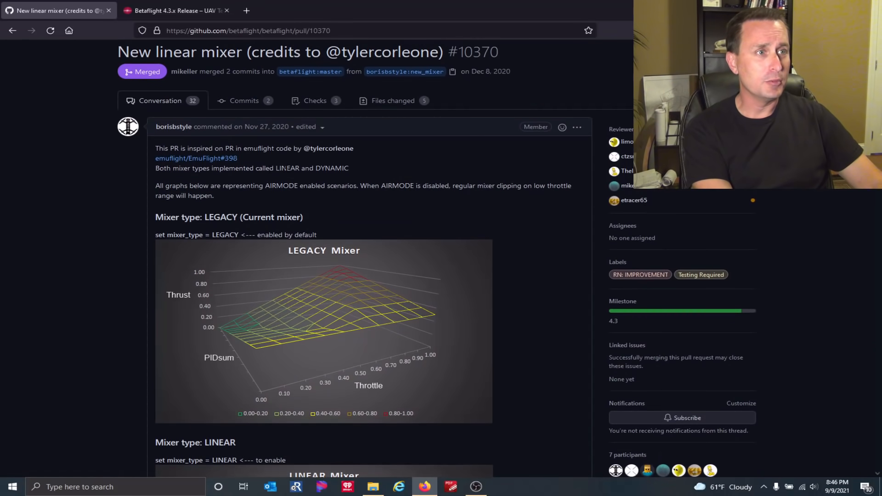
double_click(255, 148)
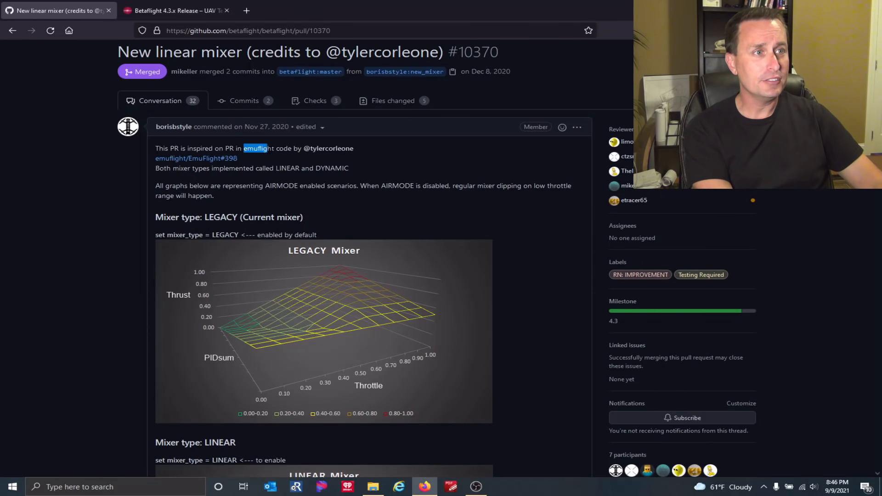
double_click(284, 148)
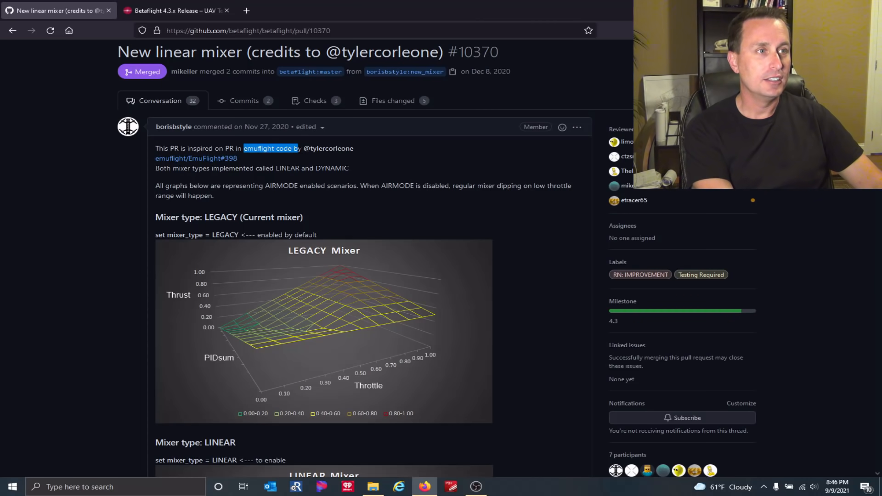
mouse_move(328, 149)
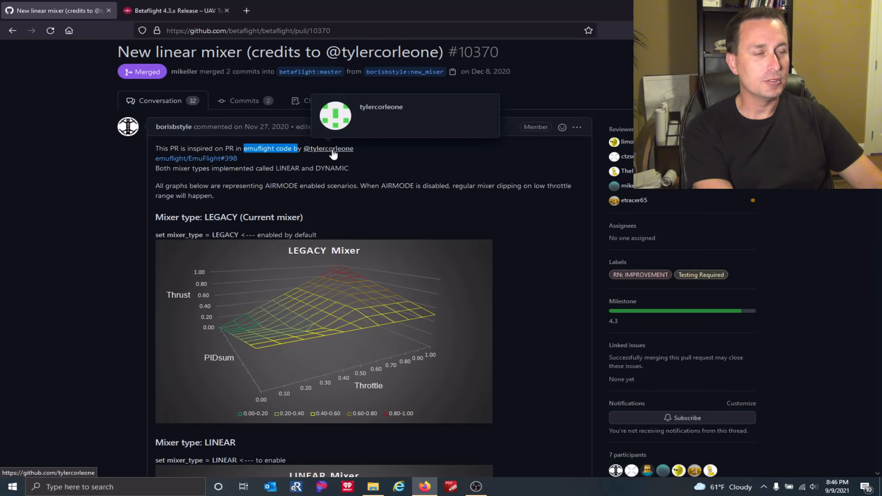
Scroll the conversation past the LEGACY mixer graph to the LINEAR mixer graph.
scroll("down", 3)
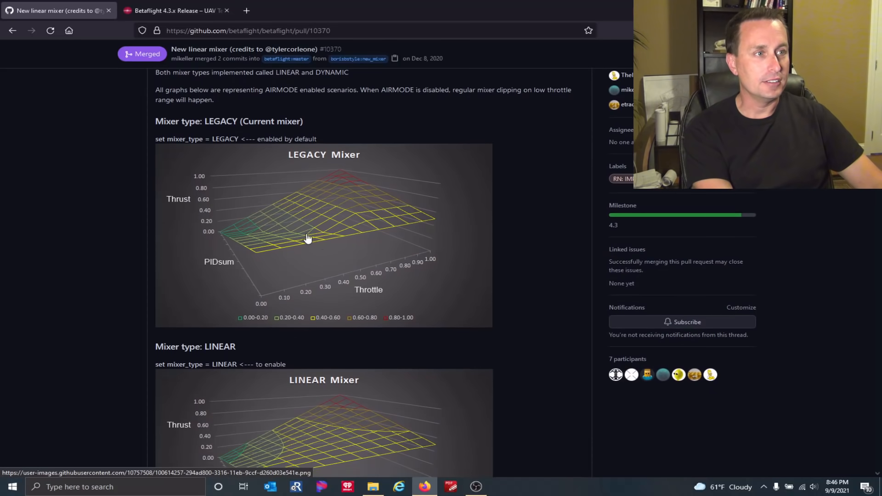
scroll("down", 3)
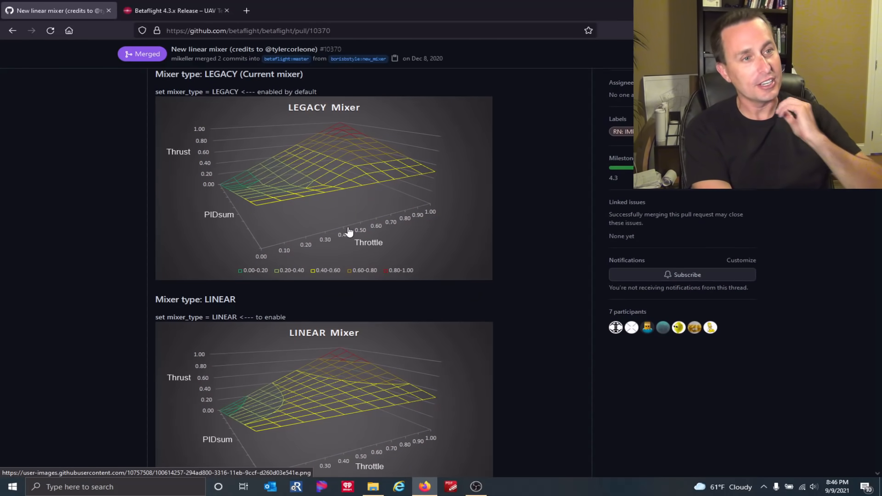
scroll("up", 3)
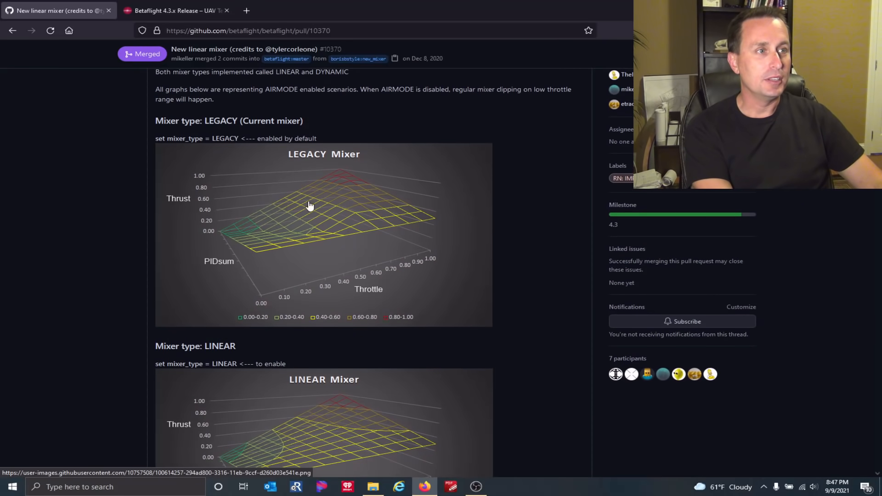
mouse_move(288, 256)
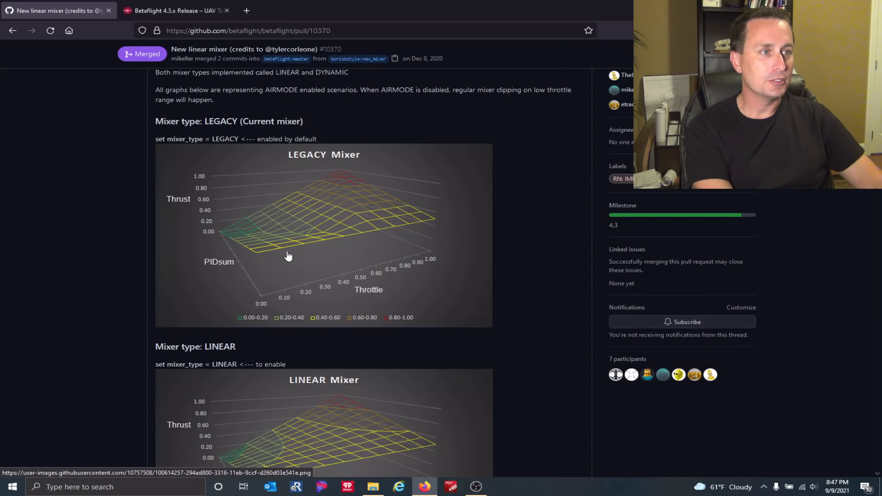
mouse_move(228, 242)
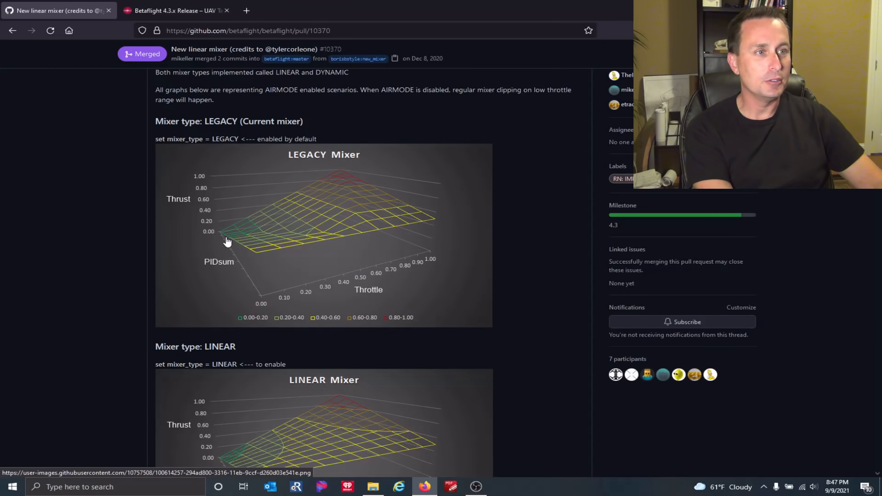
mouse_move(223, 243)
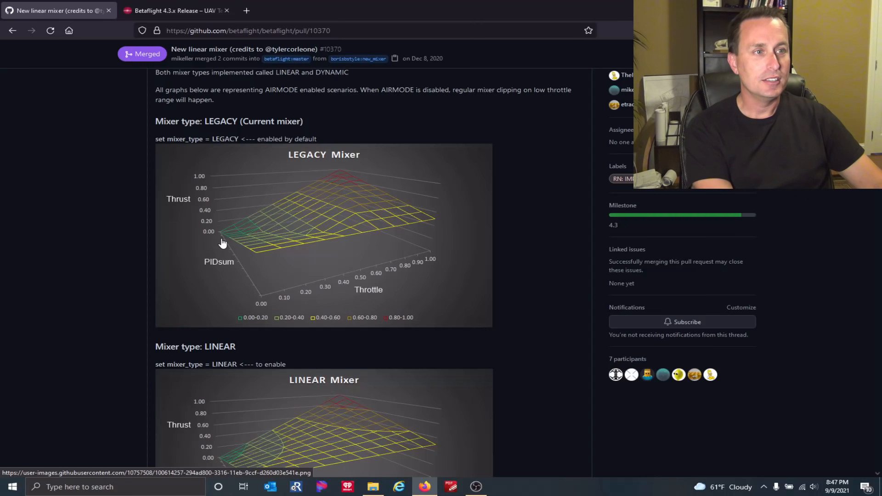
mouse_move(230, 260)
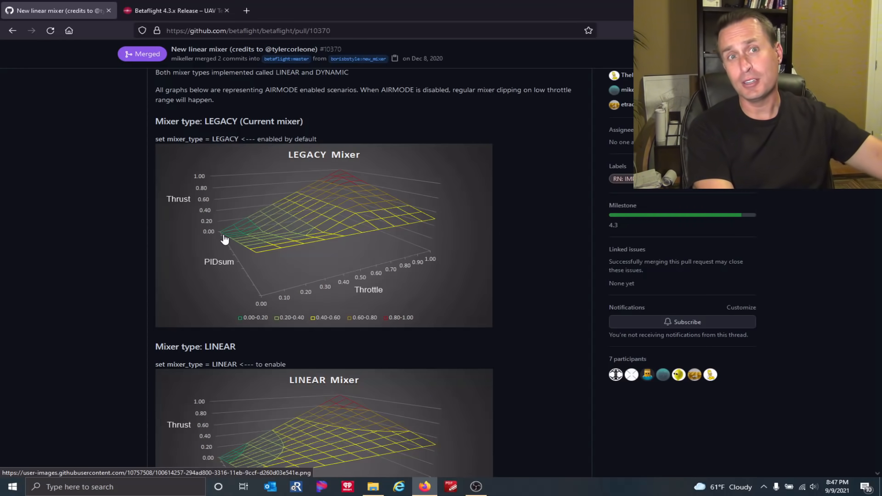
mouse_move(255, 256)
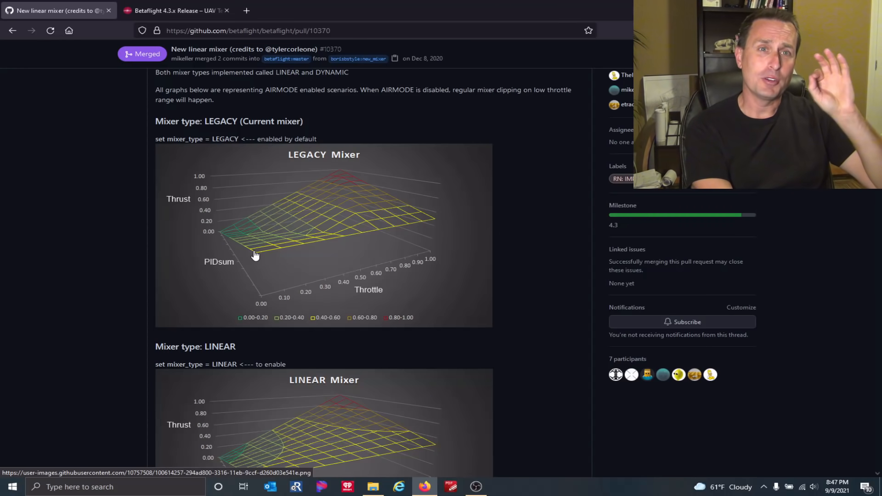
mouse_move(233, 239)
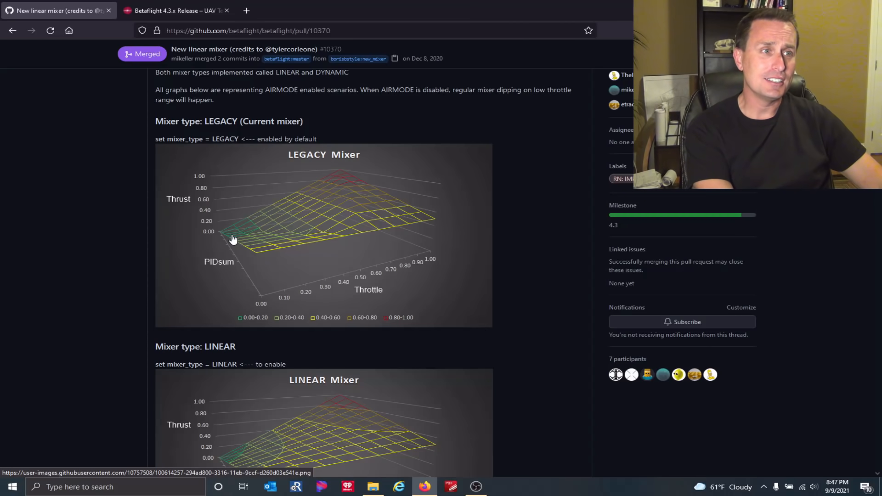
mouse_move(283, 234)
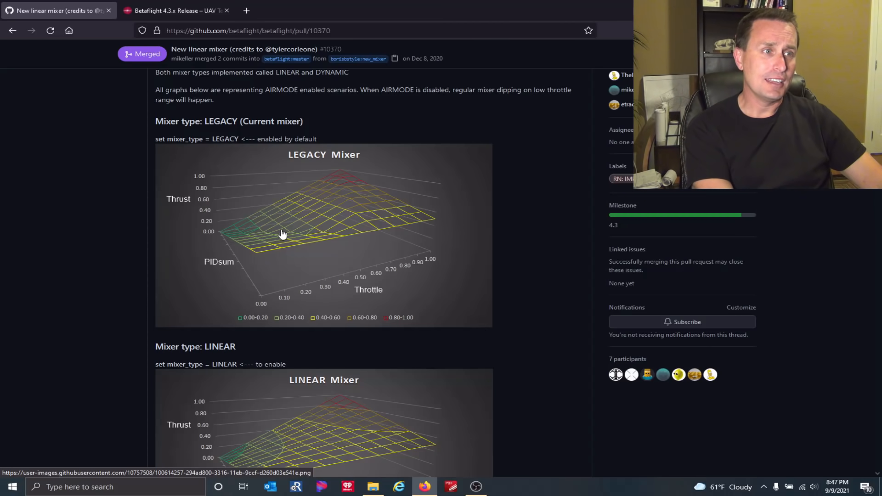
scroll("down", 3)
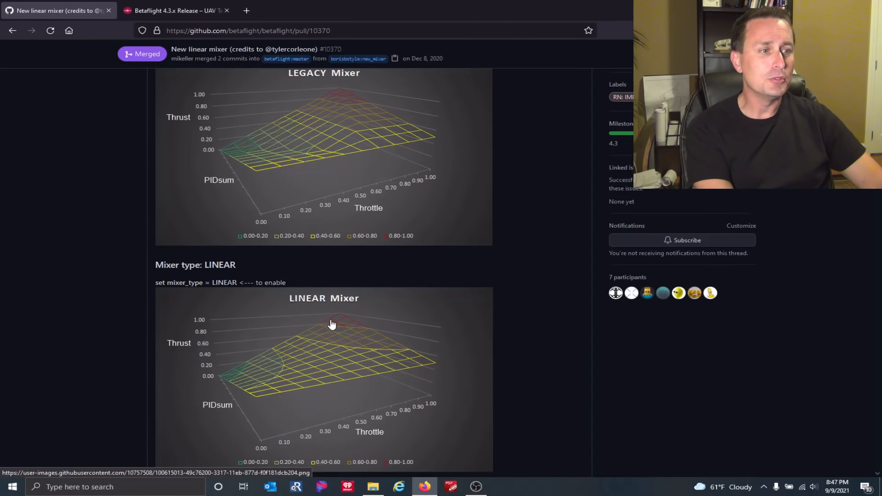
scroll("down", 3)
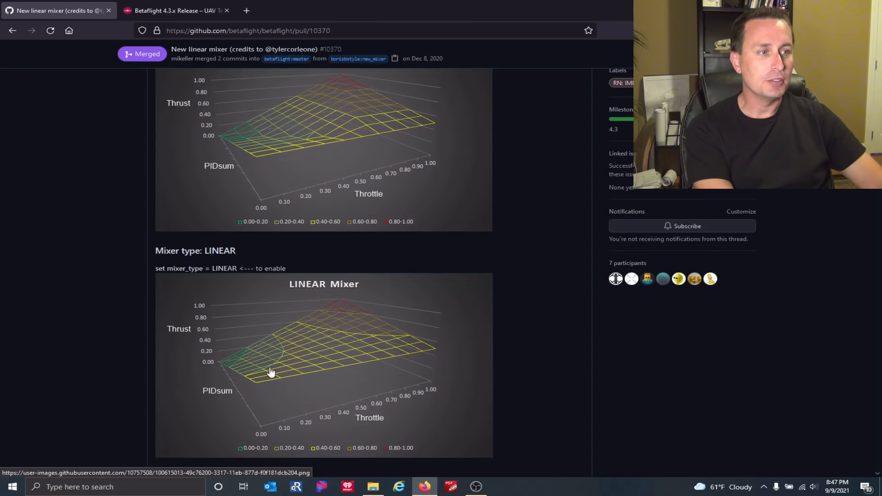
mouse_move(239, 347)
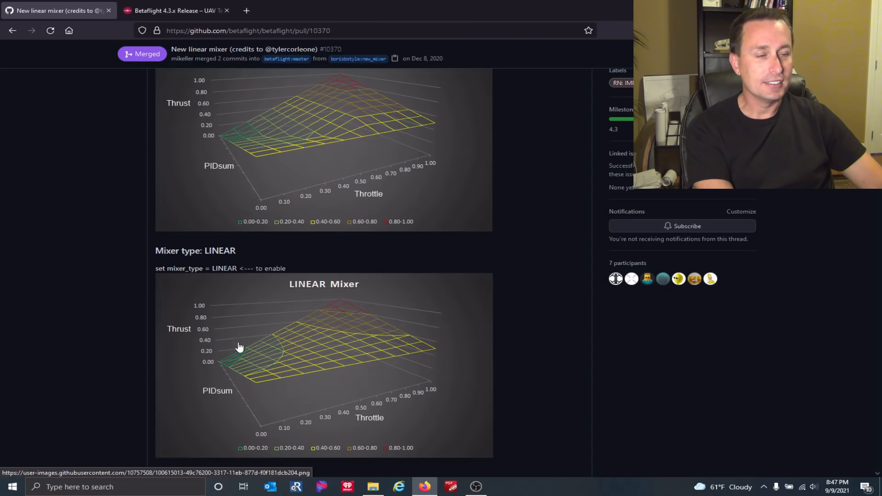
mouse_move(239, 373)
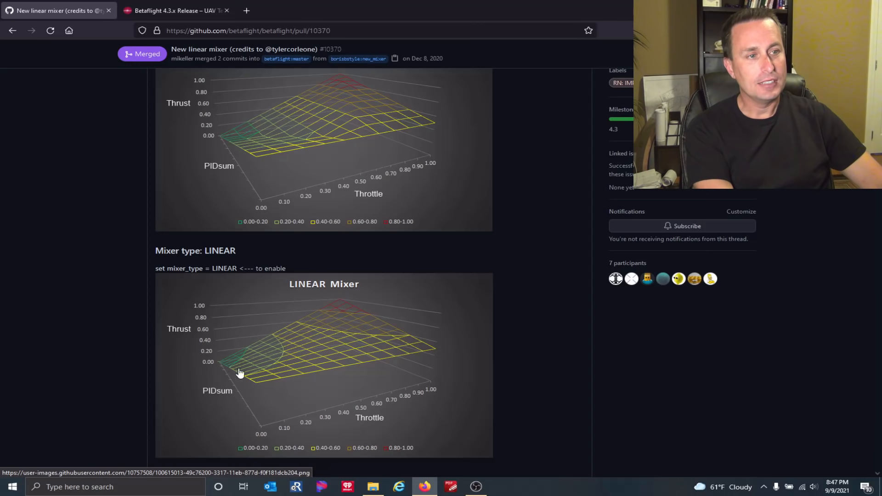
mouse_move(253, 391)
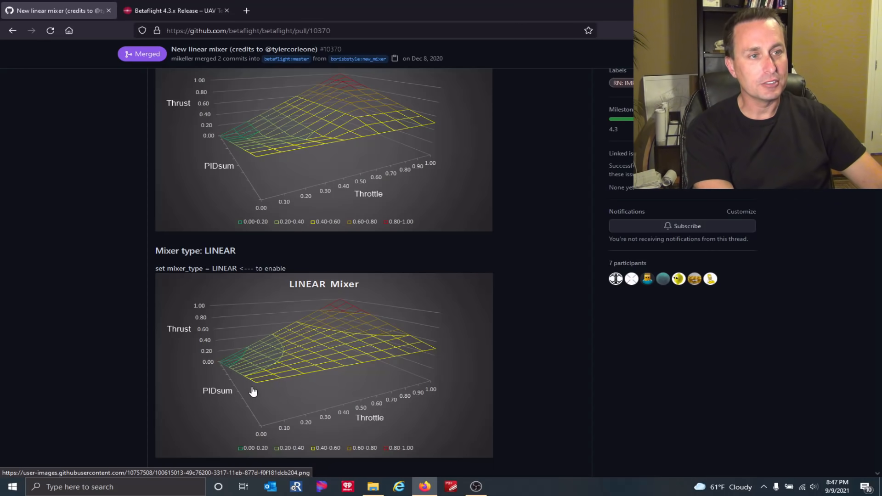
mouse_move(217, 343)
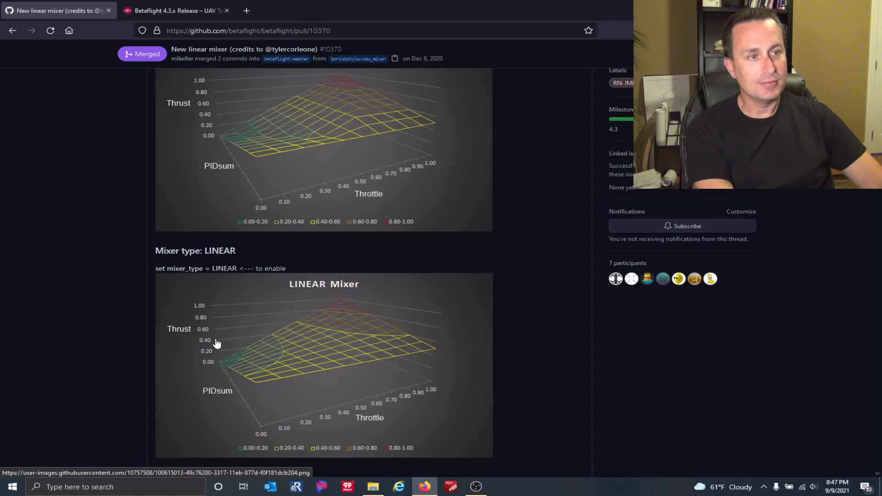
mouse_move(226, 310)
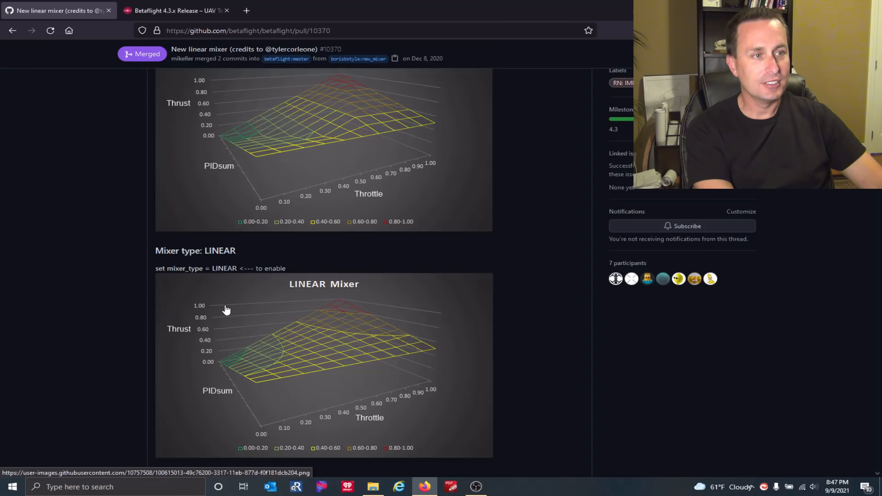
mouse_move(360, 388)
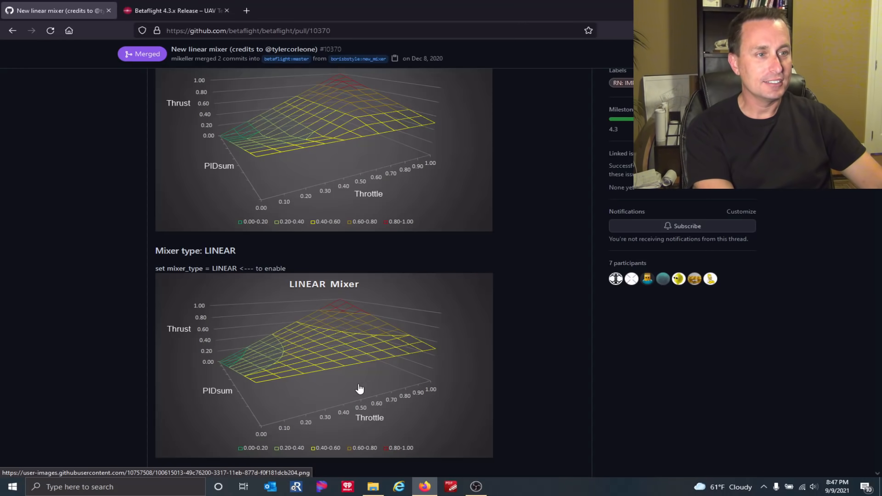
mouse_move(212, 329)
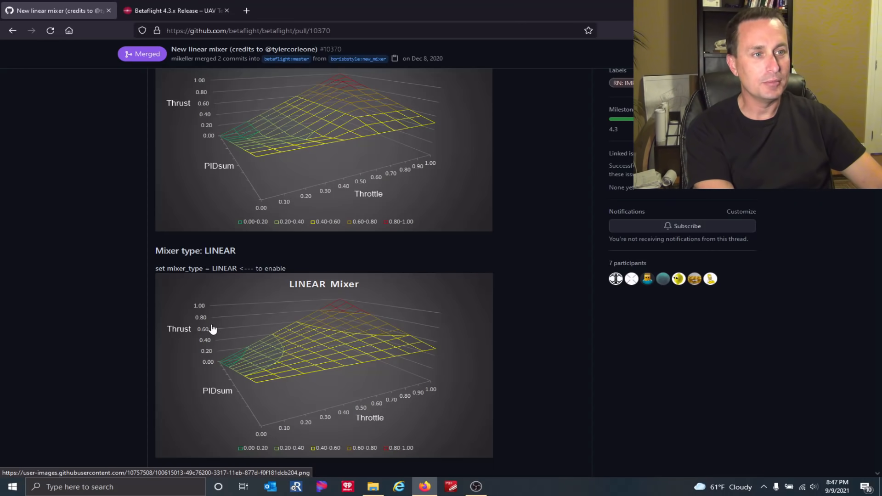
Scroll further down to the DYNAMIC mixer graph.
scroll("down", 3)
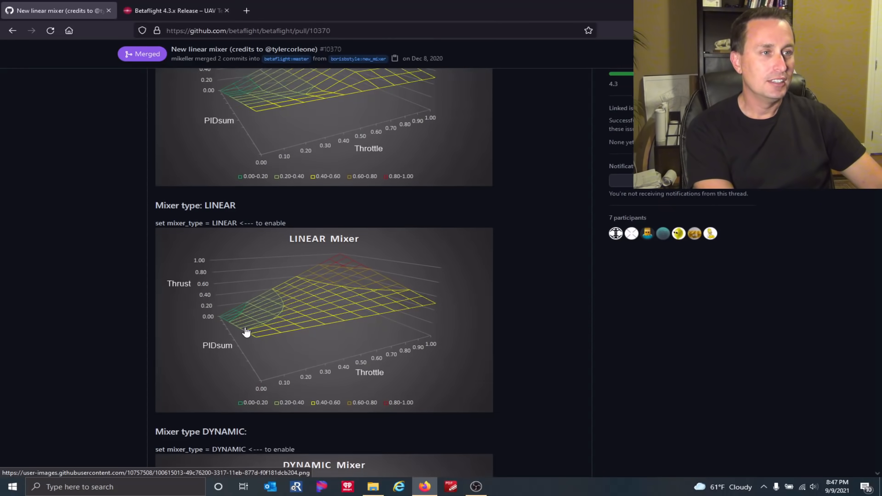
scroll("down", 3)
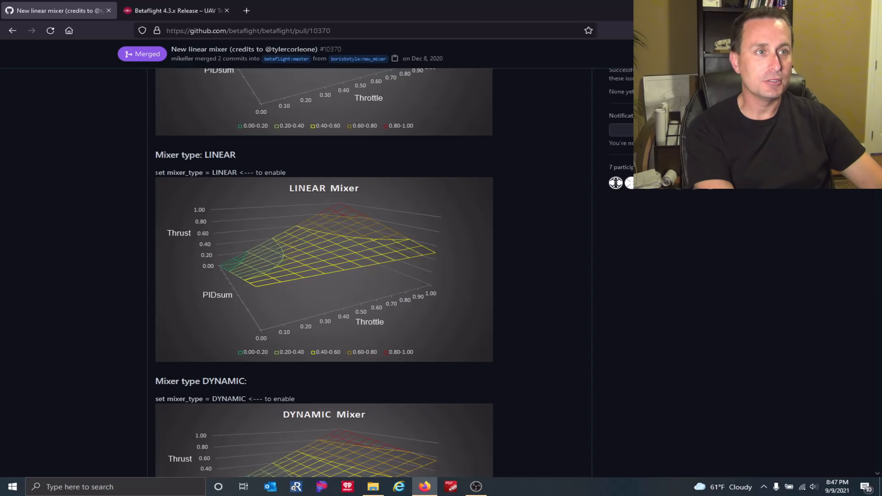
scroll("up", 3)
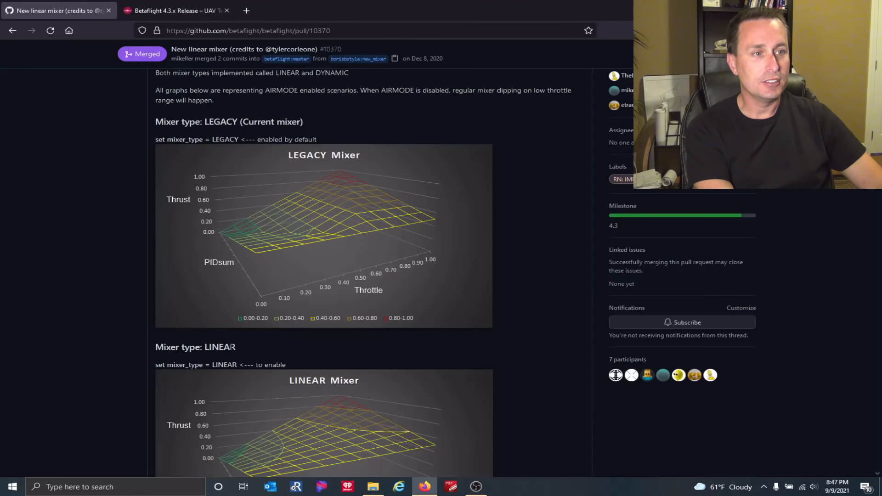
scroll("down", 3)
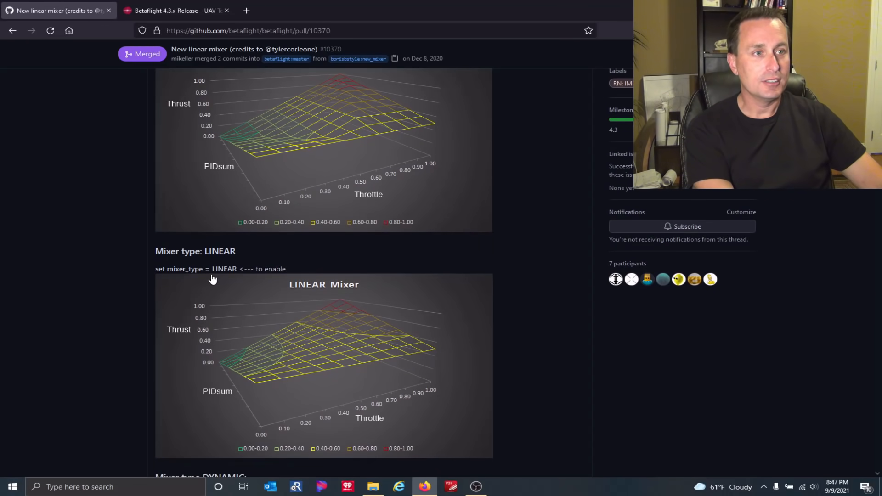
scroll("down", 3)
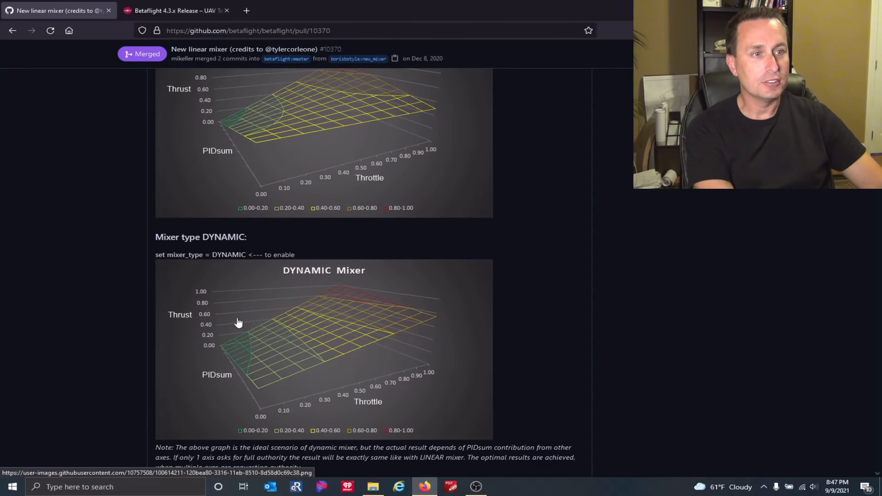
scroll("down", 3)
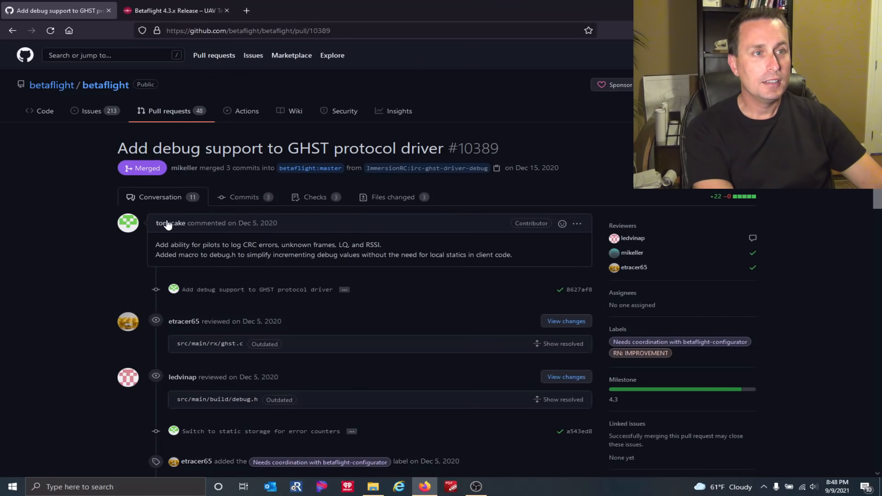
mouse_move(166, 225)
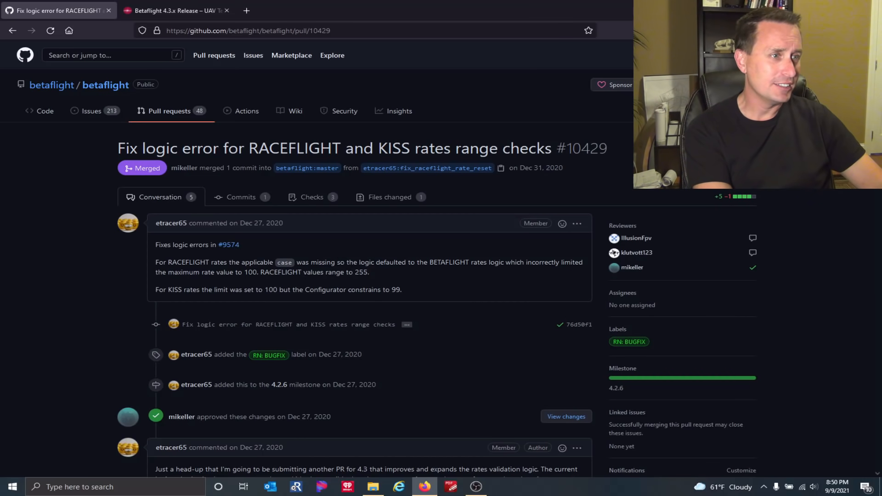
mouse_move(404, 278)
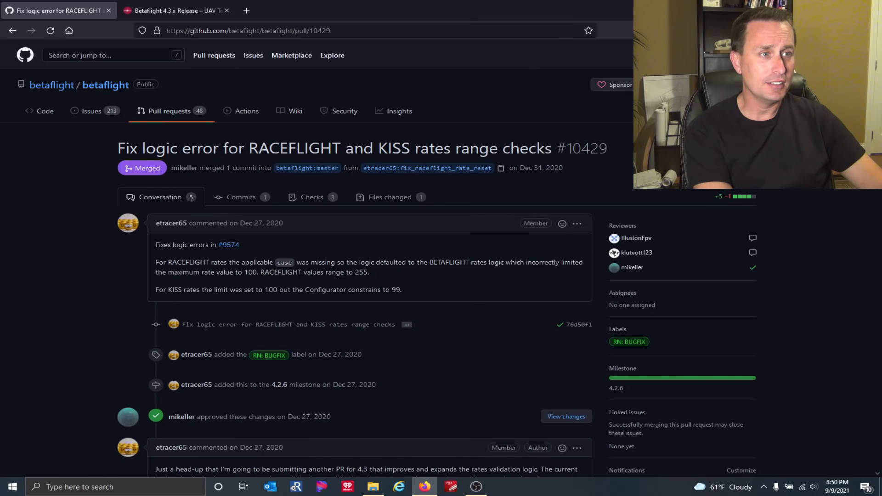
Select words in pull request #10429 about RACEFLIGHT and KISS rates range checks.
double_click(362, 272)
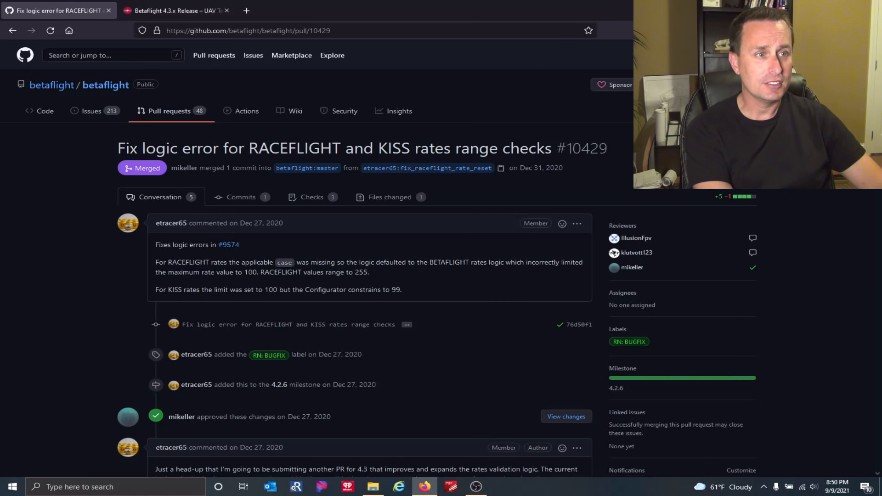
double_click(250, 271)
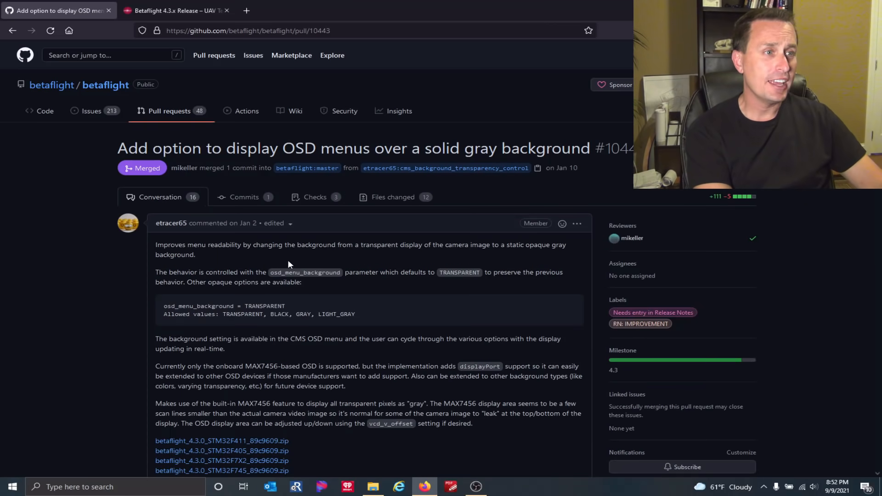
mouse_move(289, 265)
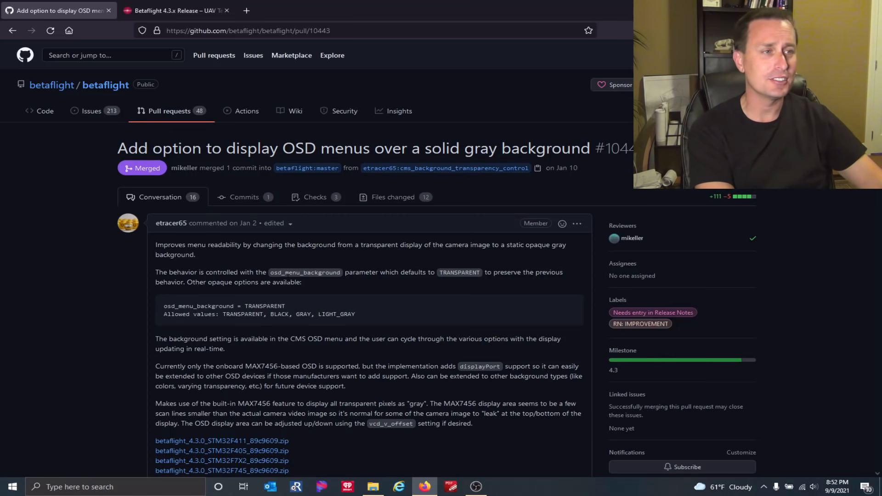
mouse_move(328, 297)
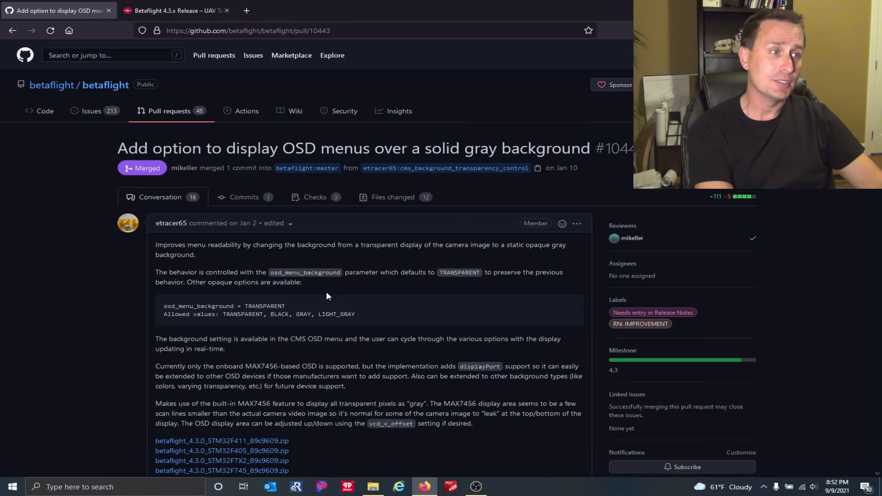
Scroll pull request #10443 down to the photo of the gray-background OSD menu.
scroll("down", 3)
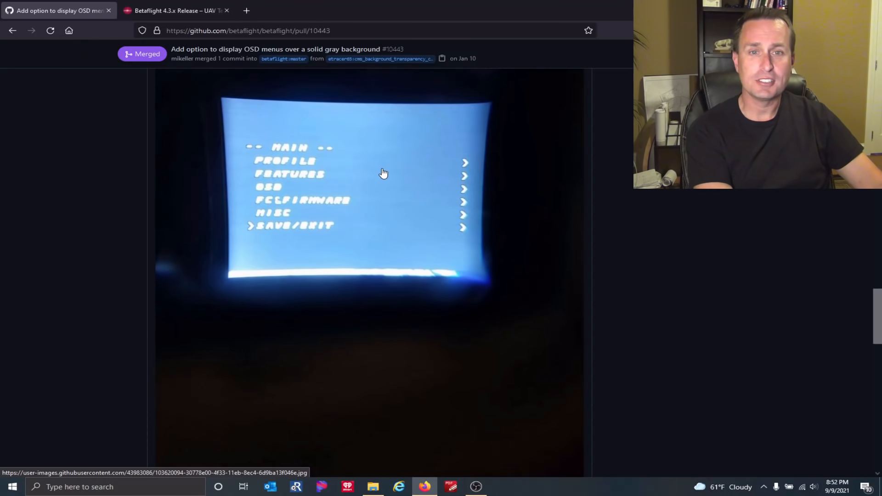
scroll("down", 3)
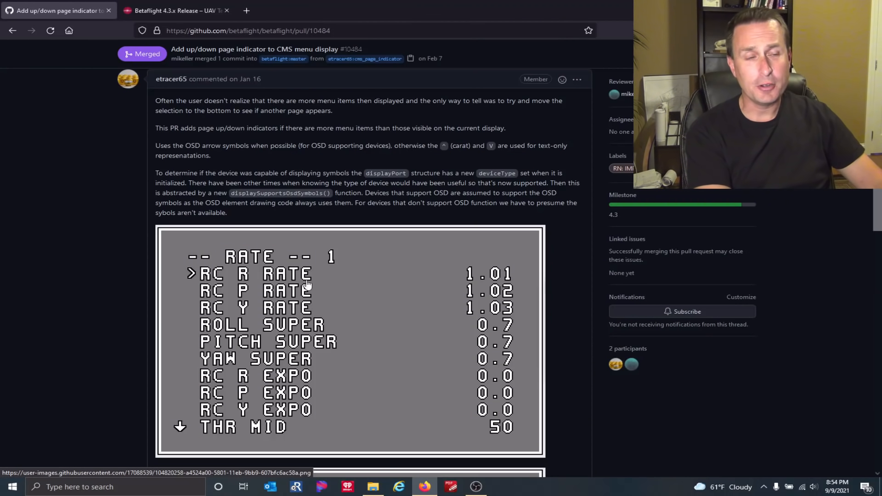
mouse_move(181, 427)
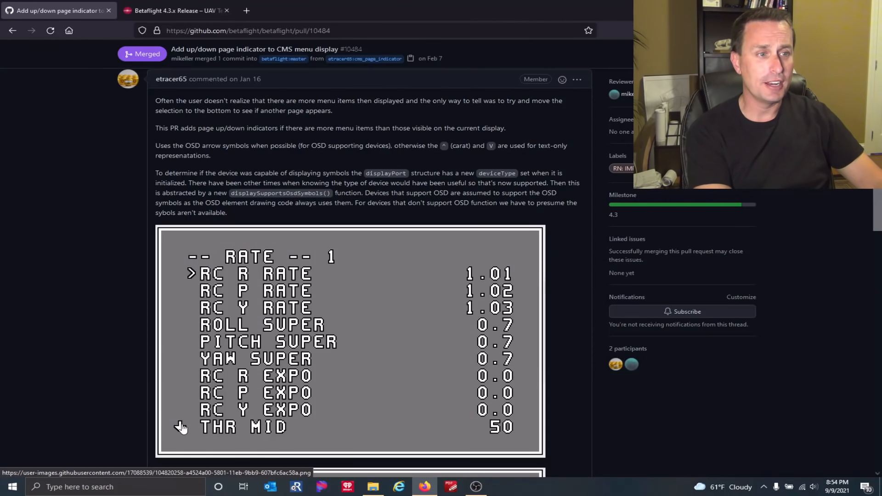
Scroll through the rate menu screenshots in pull request #10484 and back.
scroll("down", 3)
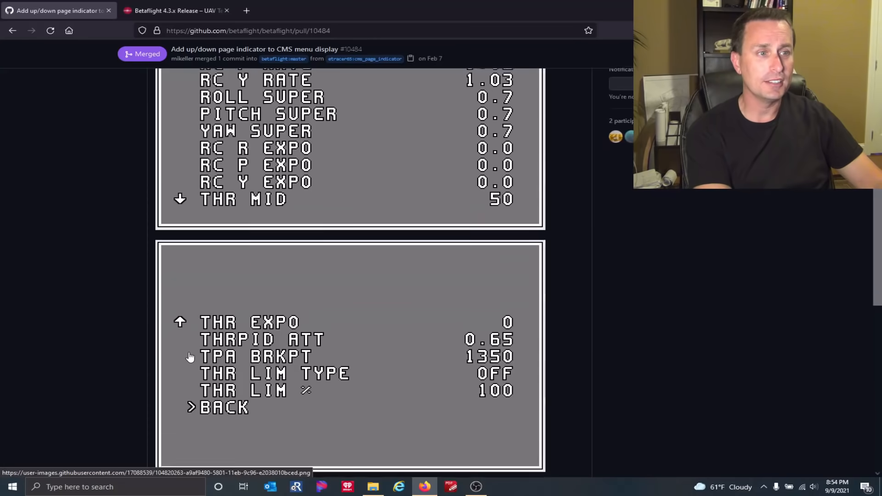
scroll("up", 3)
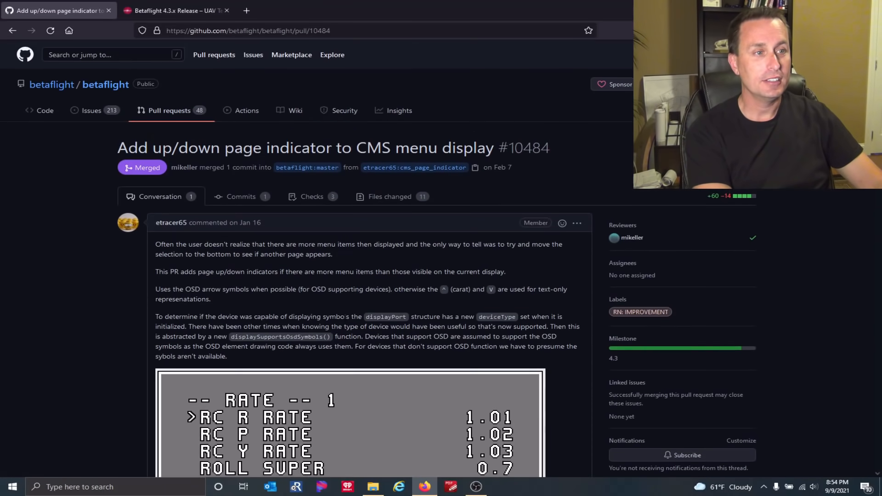
scroll("down", 3)
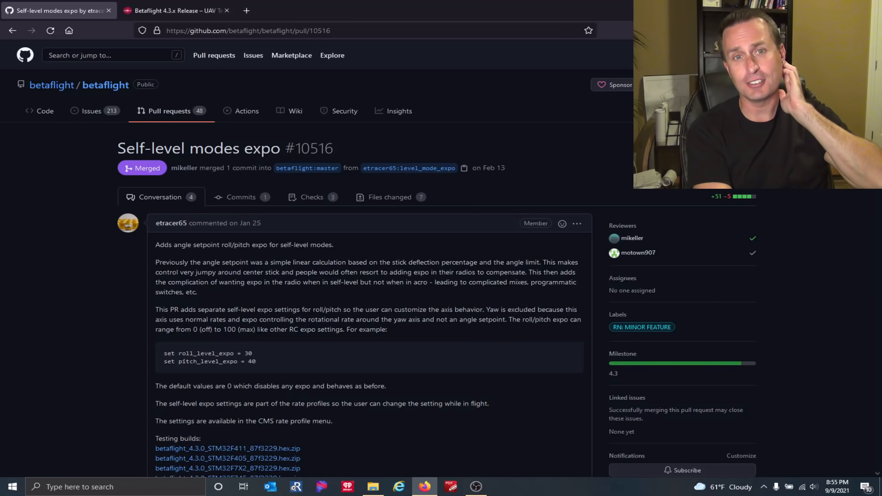
mouse_move(291, 373)
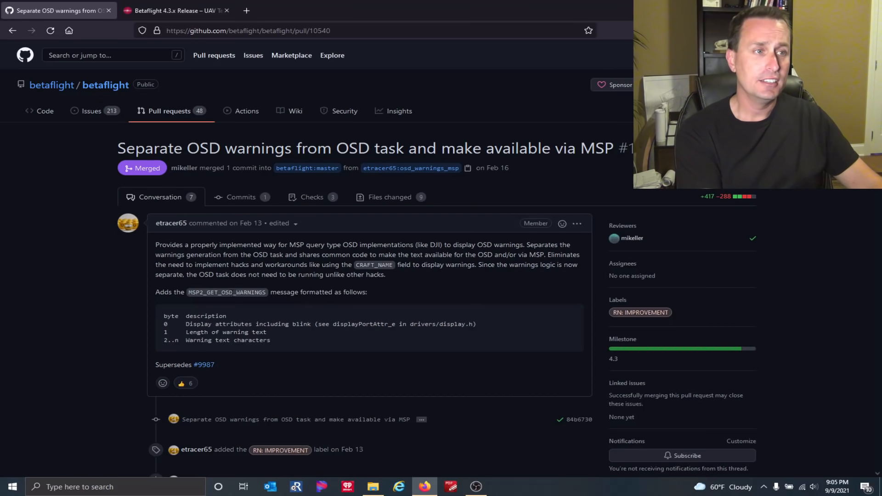
scroll("down", 3)
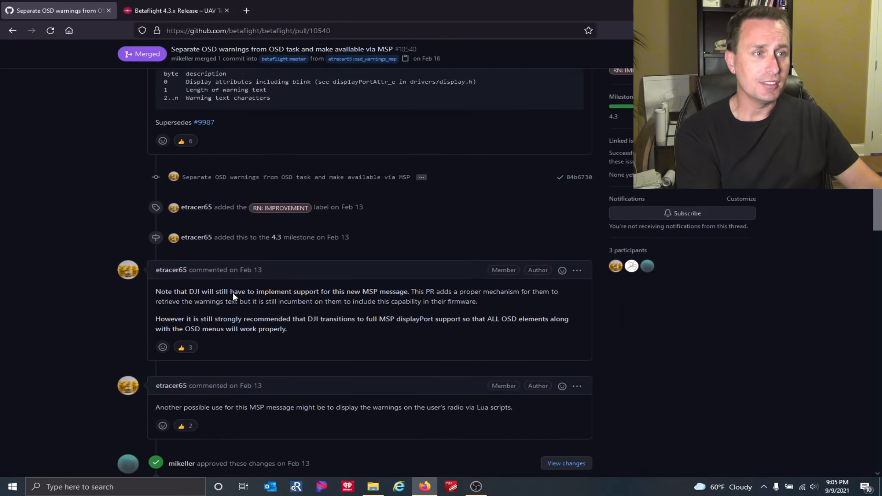
scroll("down", 3)
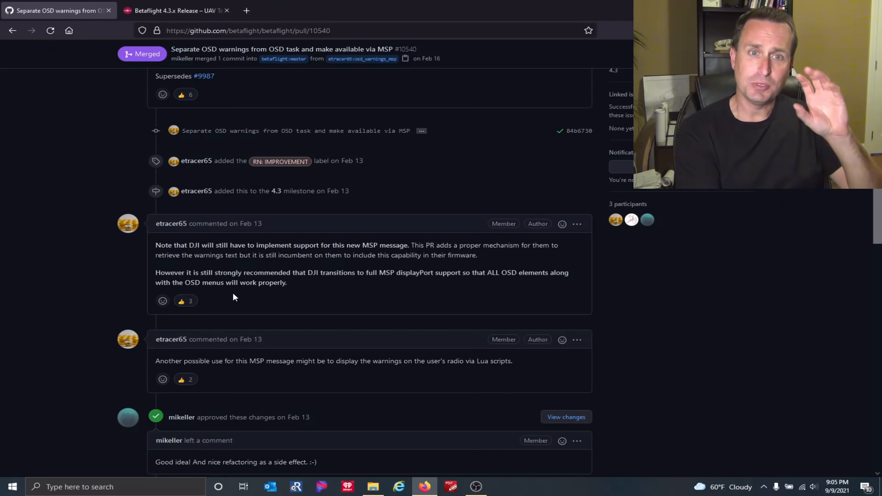
scroll("down", 3)
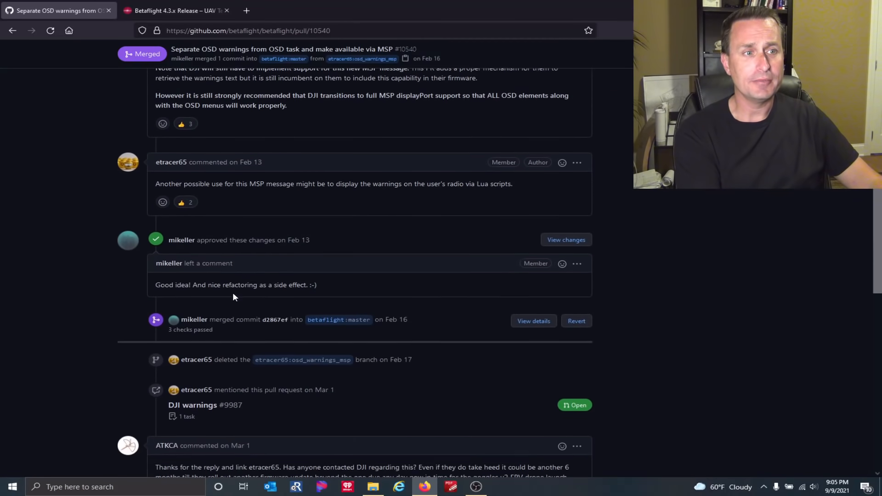
scroll("down", 3)
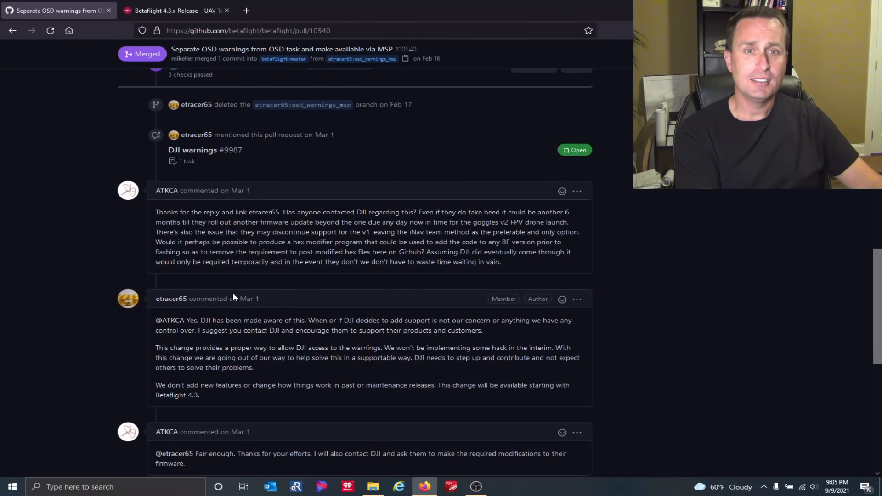
scroll("down", 3)
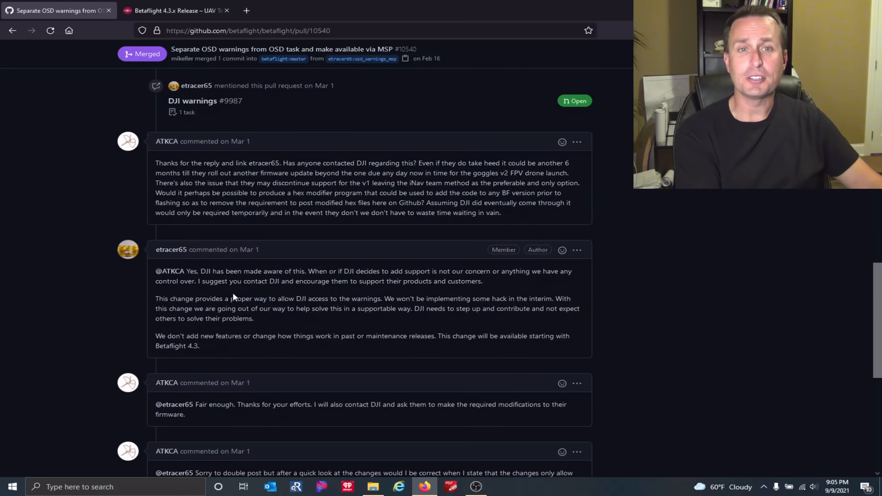
scroll("down", 3)
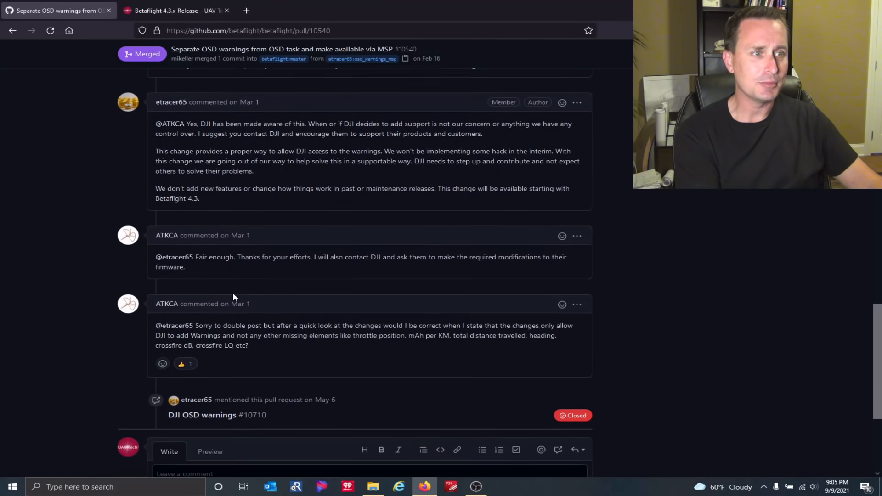
scroll("up", 3)
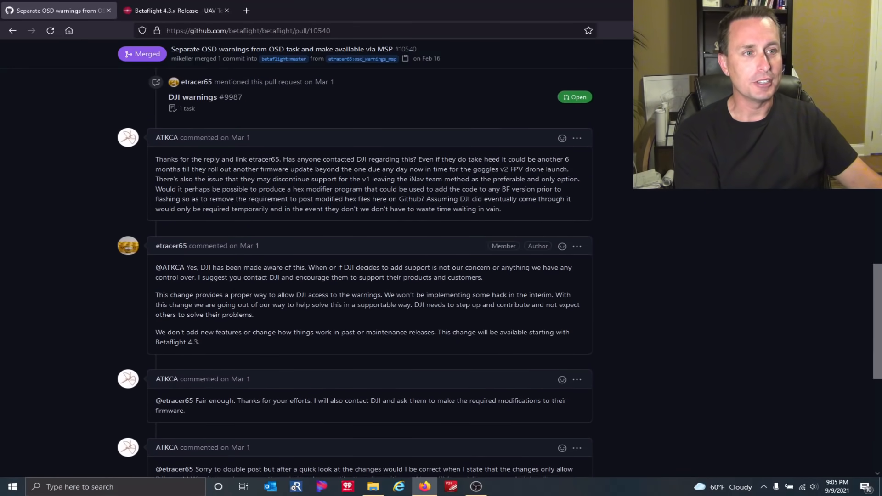
scroll("up", 3)
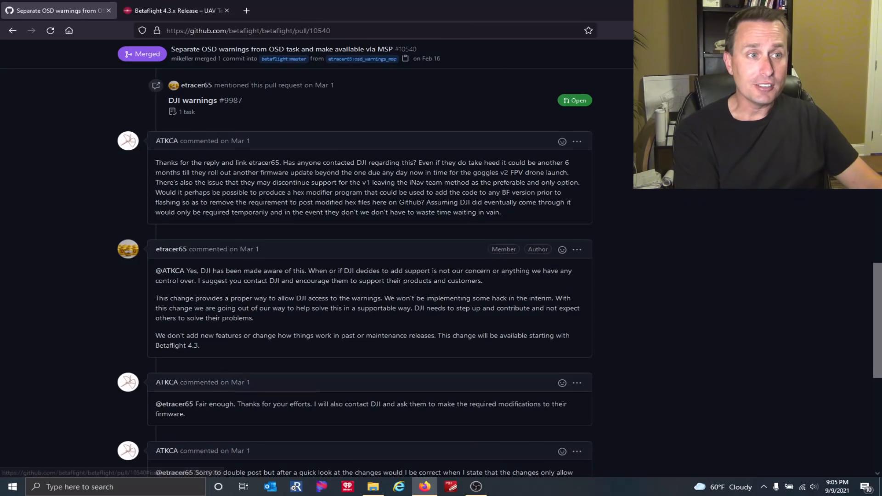
scroll("up", 3)
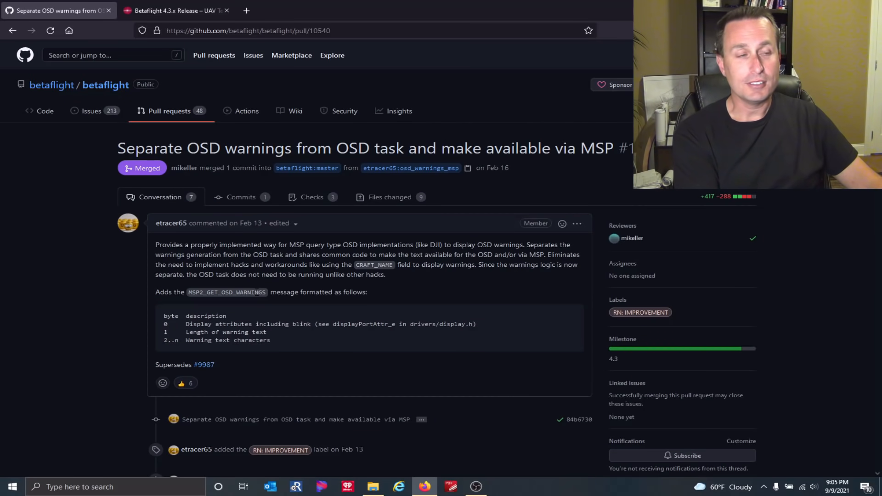
mouse_move(295, 302)
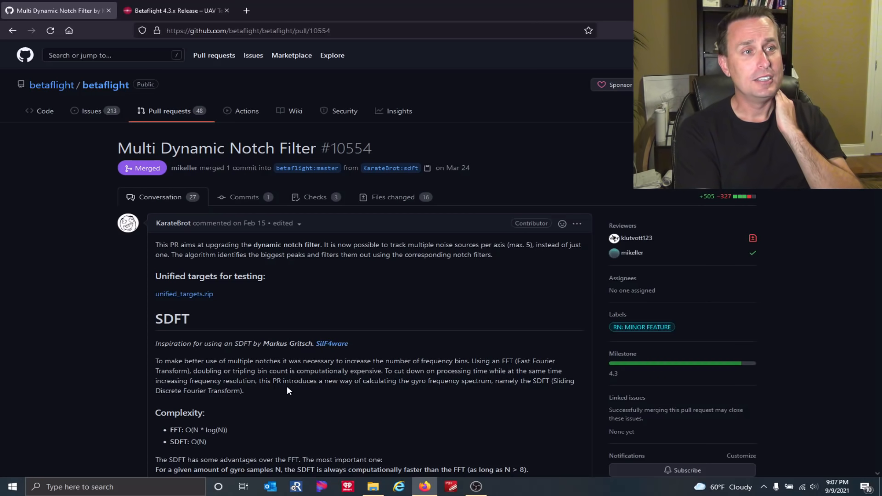
mouse_move(173, 223)
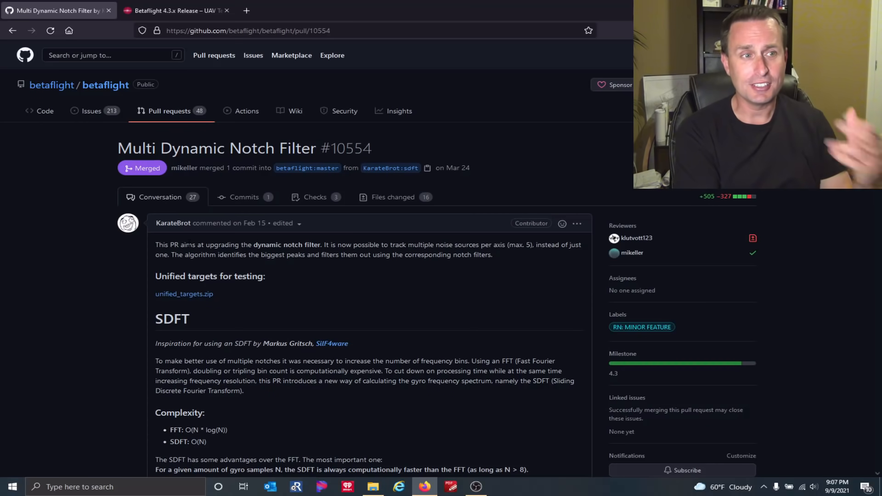
Scroll pull request #10554 down to the SDFT frequency-resolution comparison graphs.
scroll("down", 3)
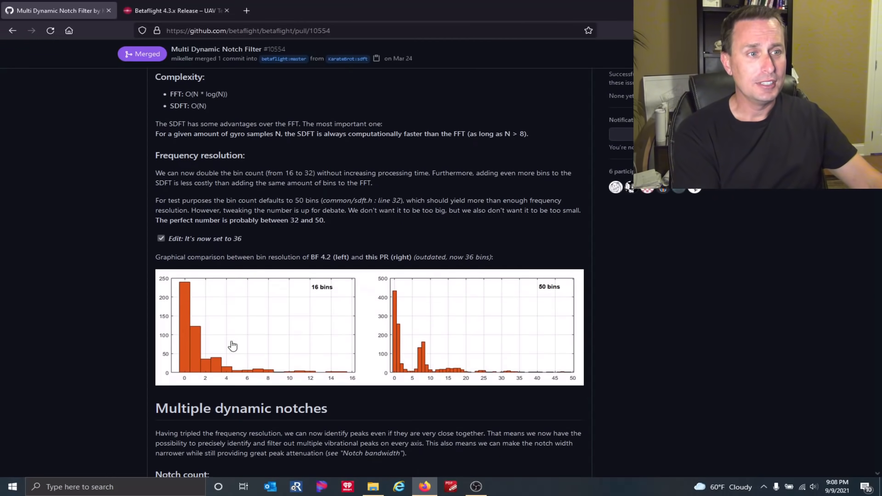
mouse_move(219, 362)
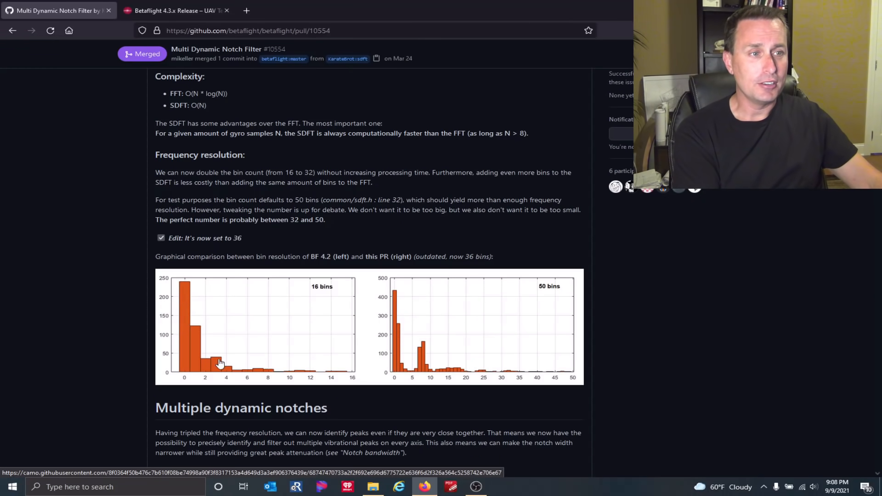
mouse_move(398, 344)
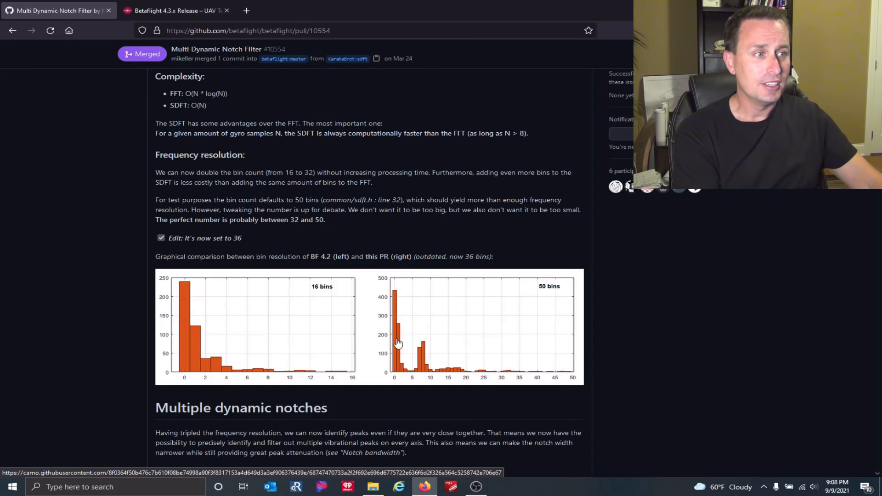
mouse_move(244, 362)
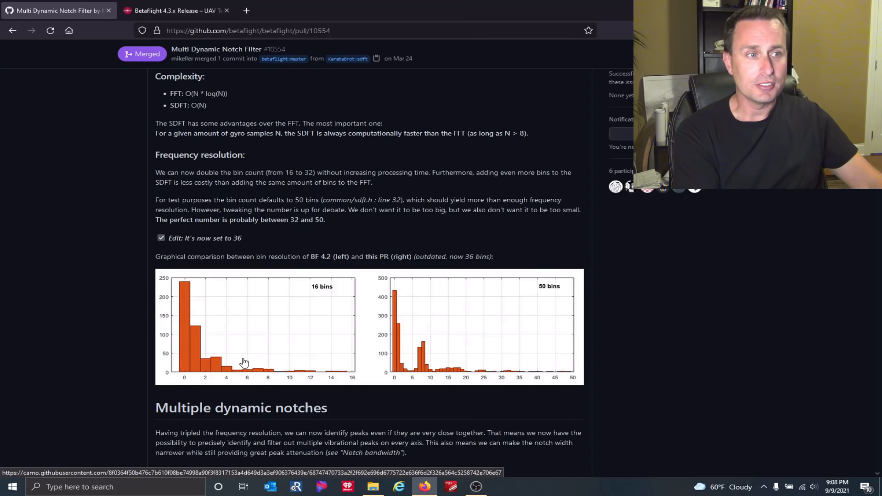
mouse_move(471, 356)
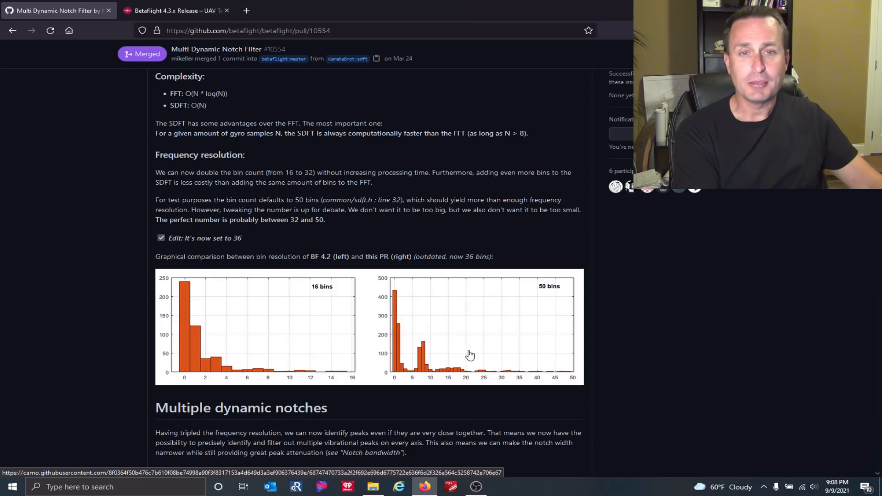
mouse_move(469, 355)
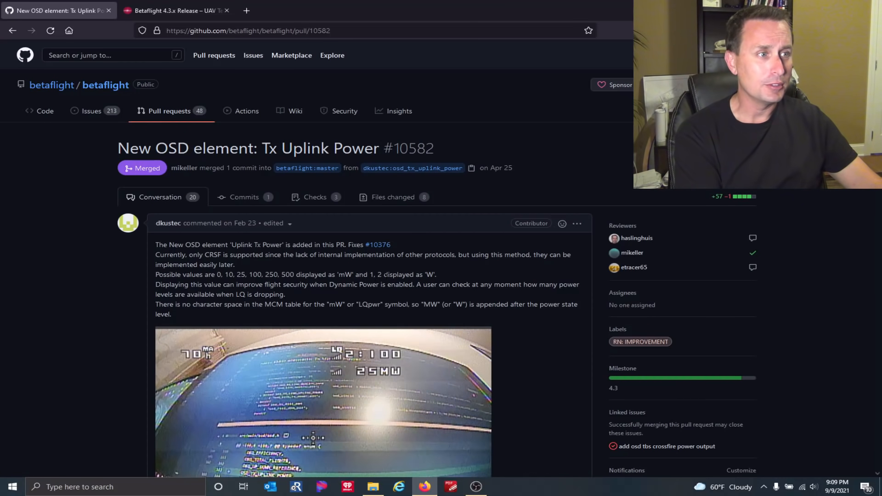
Scroll down pull request #10582 'New OSD element: Tx Uplink Power'.
scroll("down", 3)
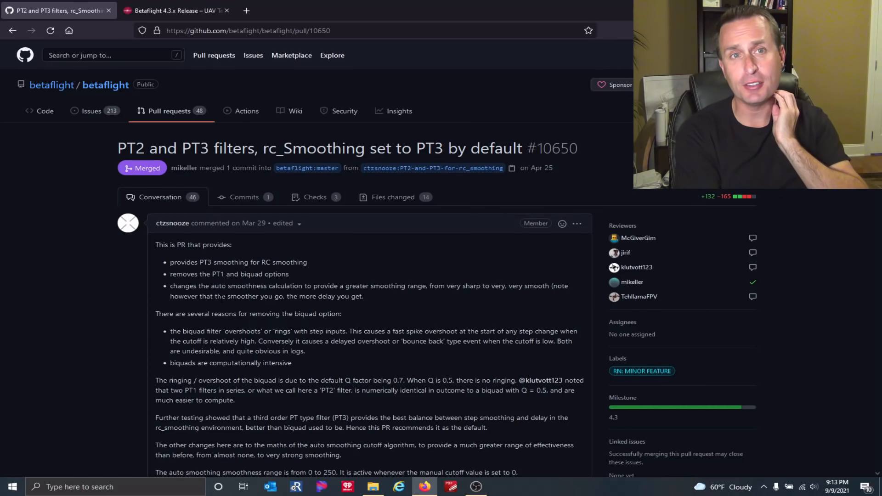
Scroll pull request #10650 down to the PT2/PT3 step response comparison image.
scroll("down", 3)
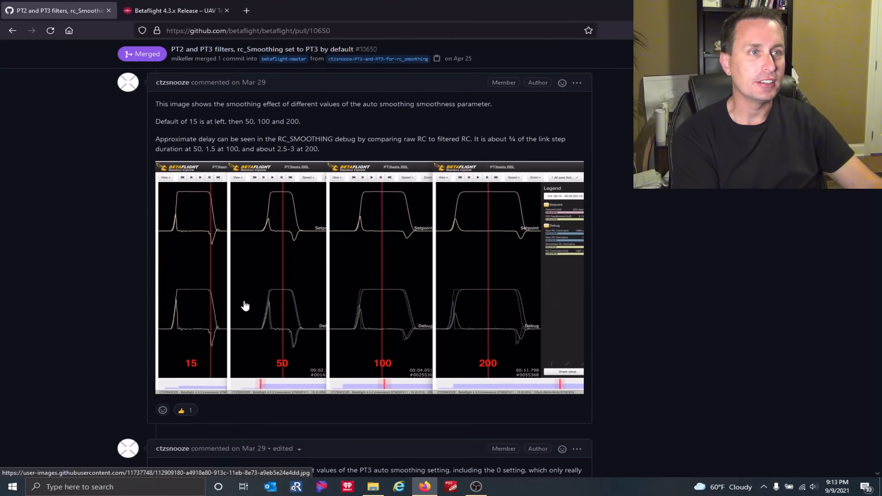
scroll("down", 3)
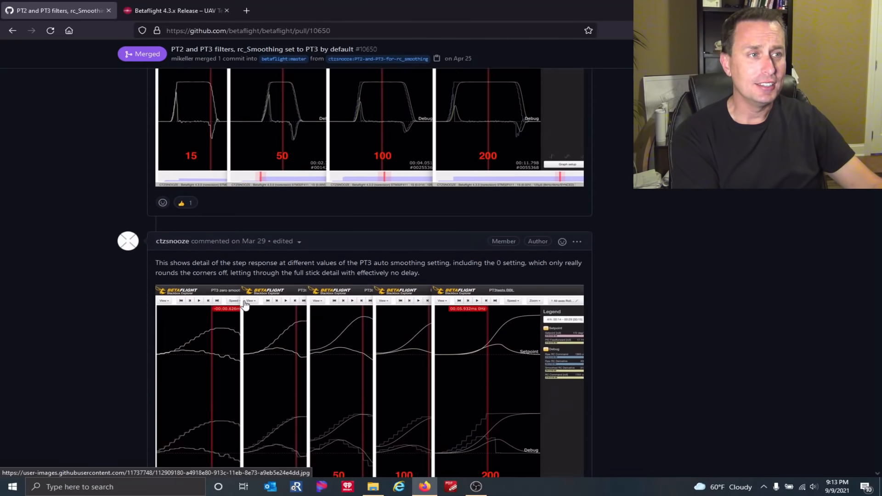
scroll("down", 3)
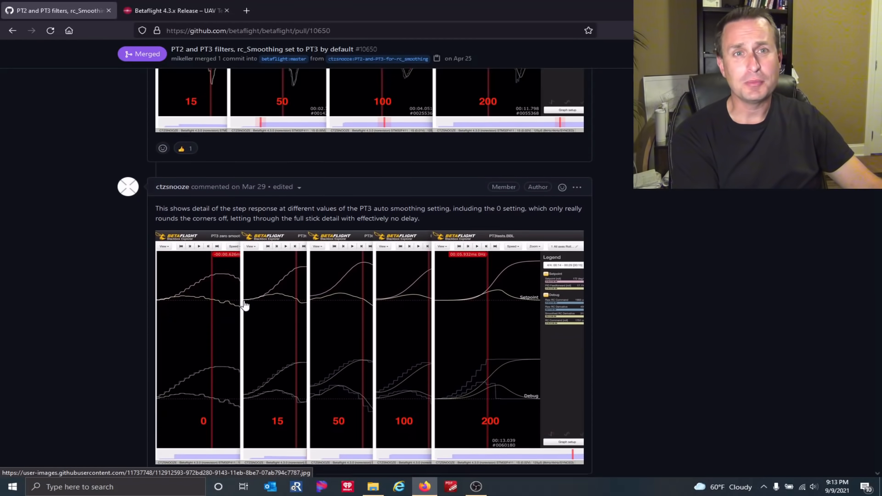
scroll("down", 3)
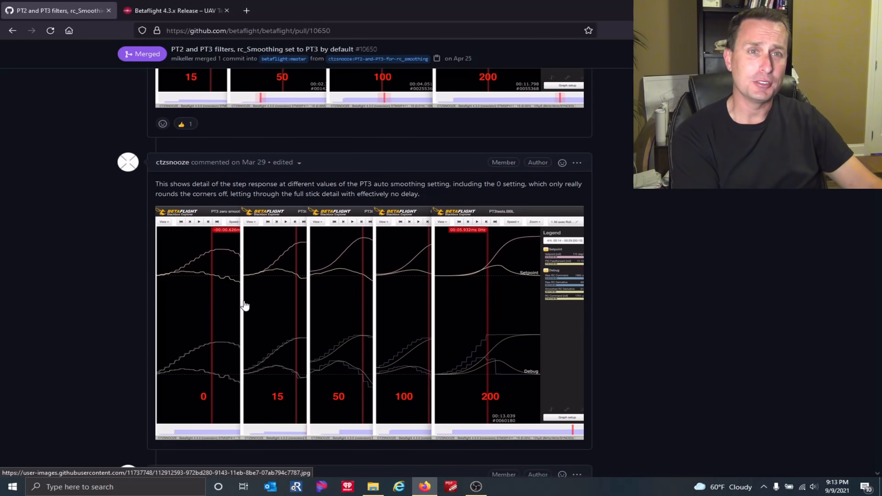
scroll("down", 3)
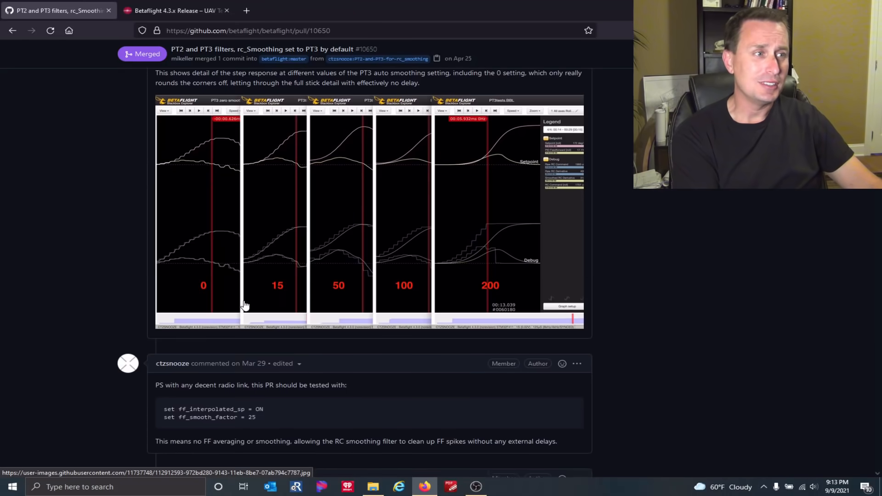
scroll("down", 3)
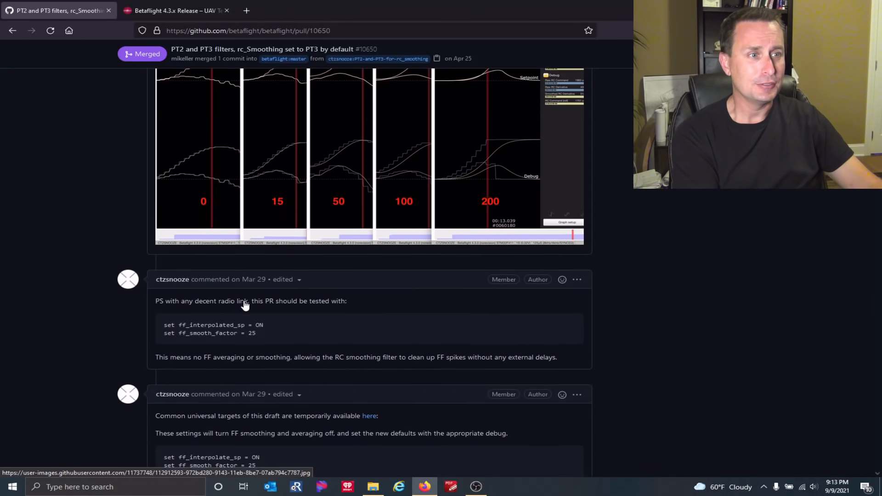
scroll("down", 3)
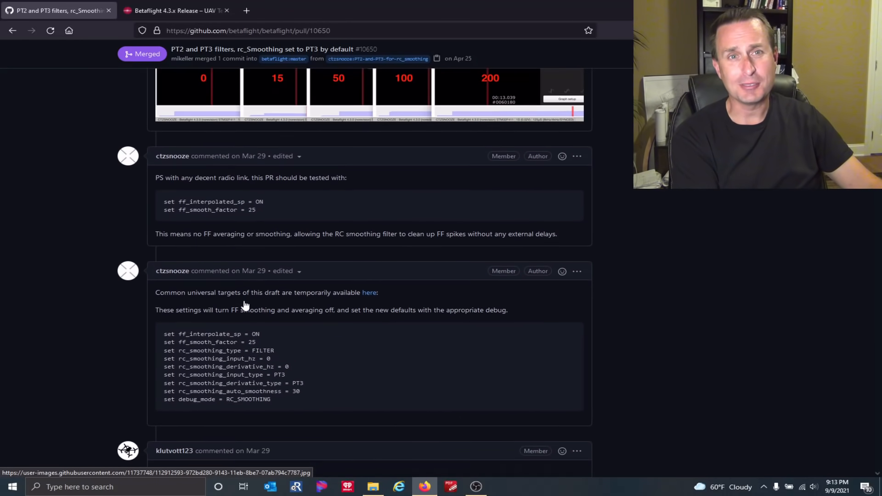
Scroll back up to the top of the pull request.
scroll("up", 3)
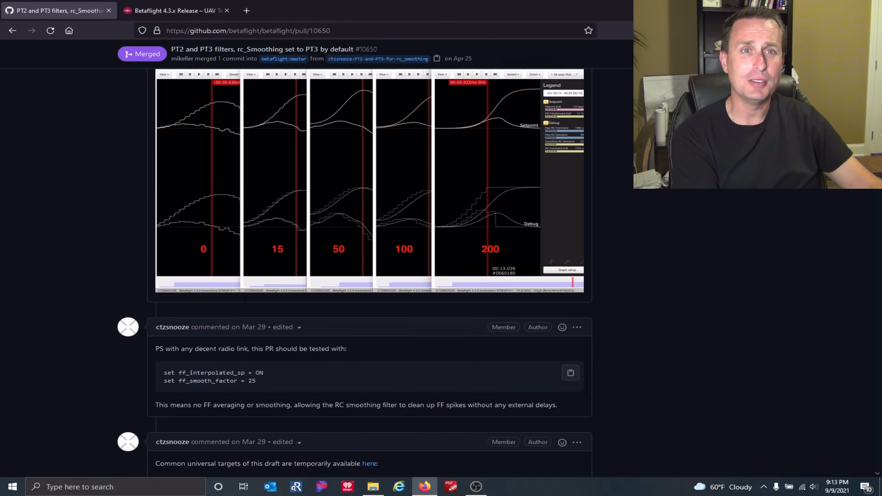
scroll("up", 3)
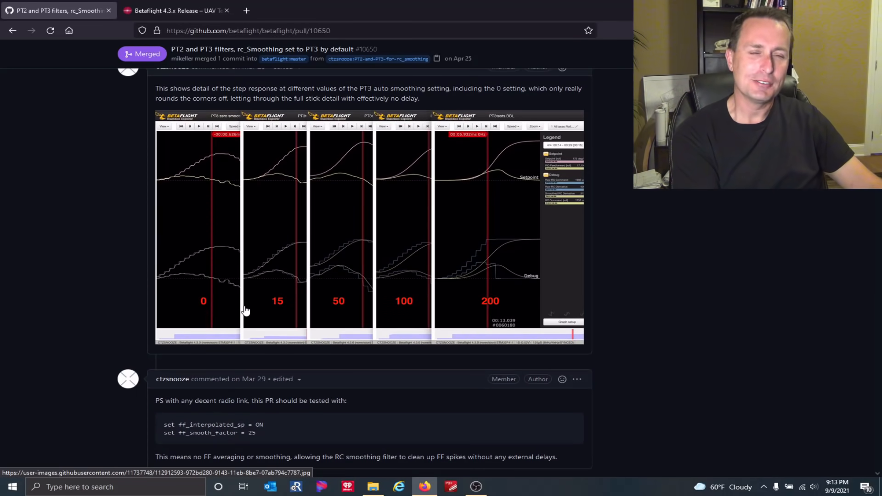
scroll("down", 3)
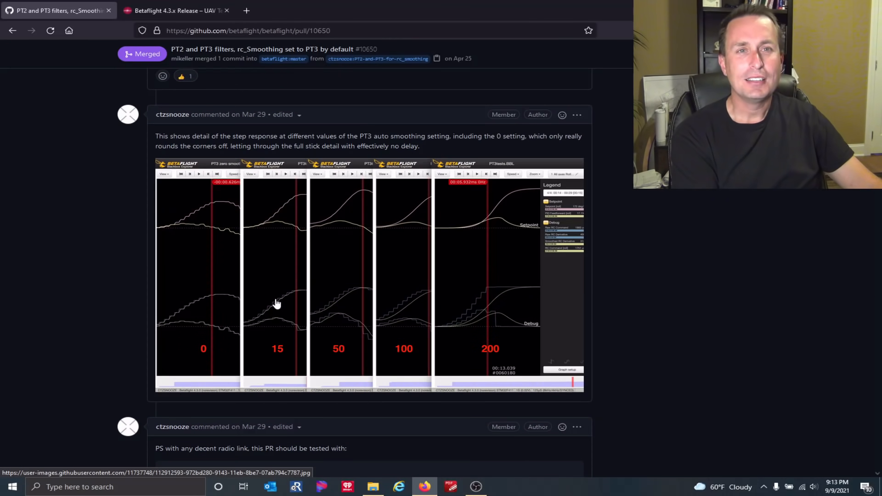
mouse_move(268, 321)
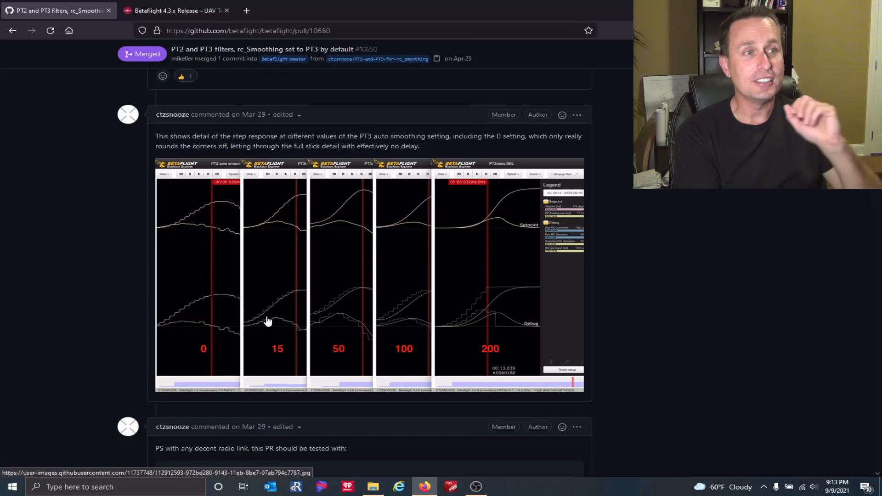
scroll("up", 3)
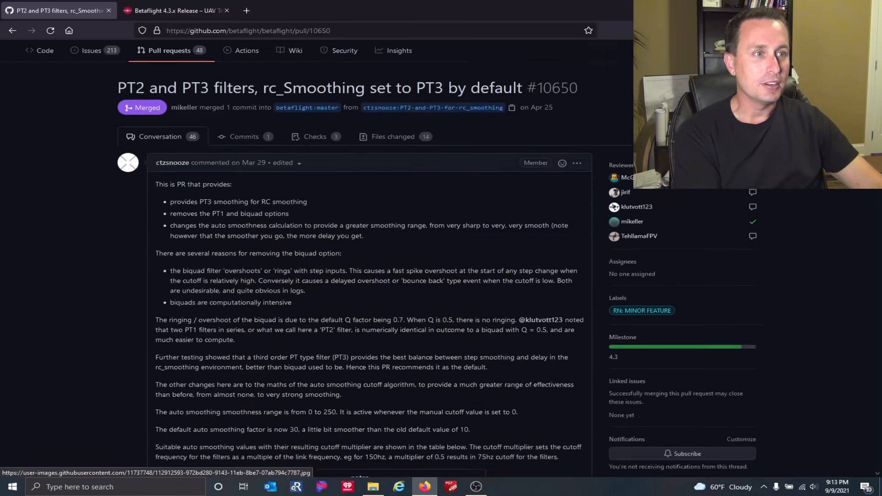
scroll("up", 3)
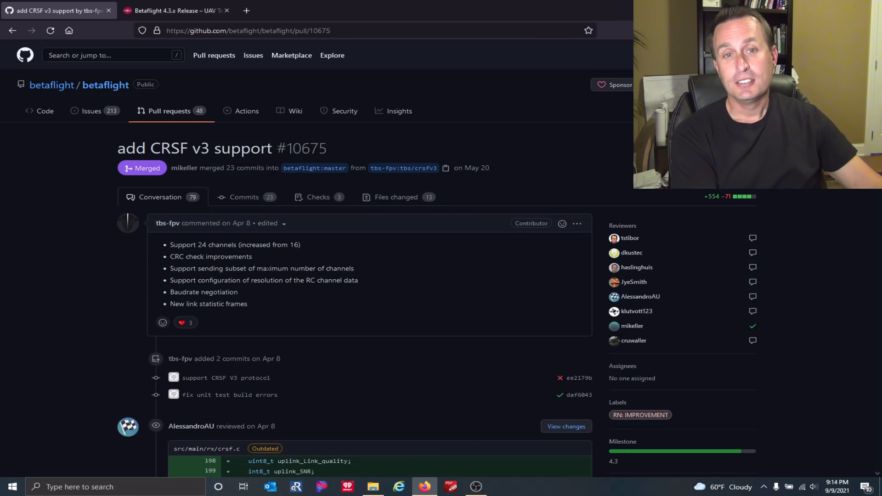
mouse_move(270, 276)
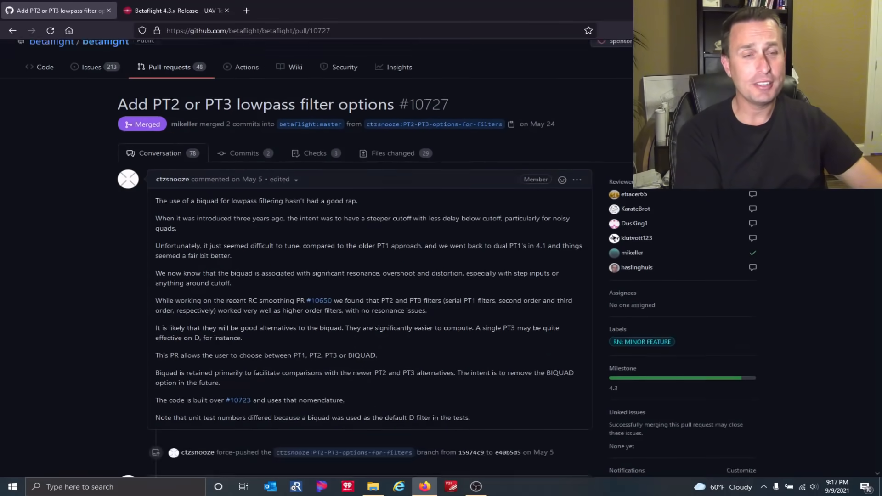
Scroll pull request #10727's conversation to the 500hz biquad versus PT1 step-input chart.
scroll("up", 3)
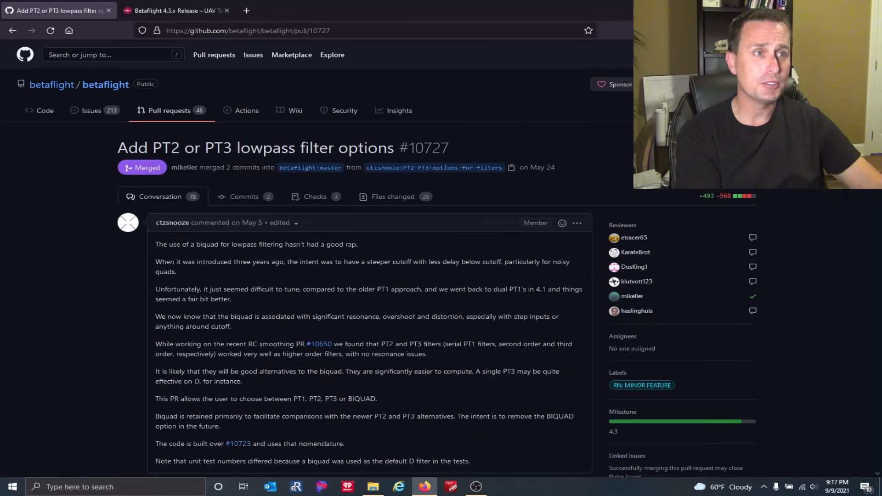
scroll("down", 3)
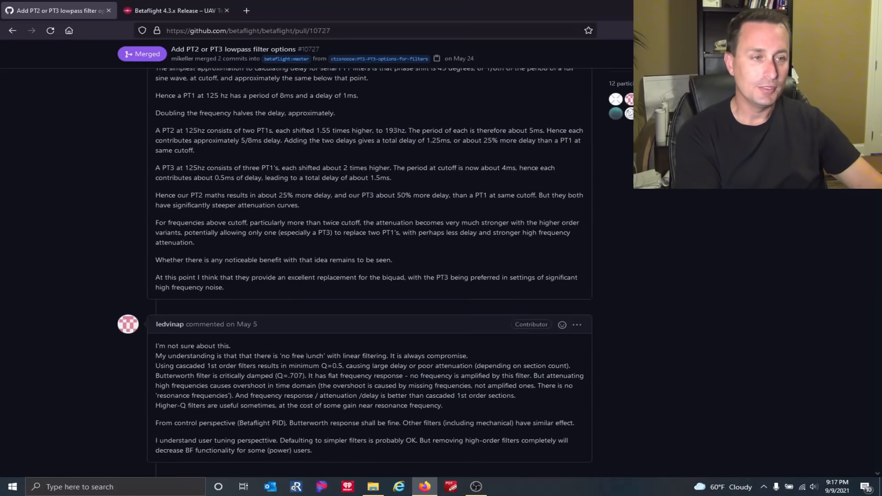
scroll("down", 3)
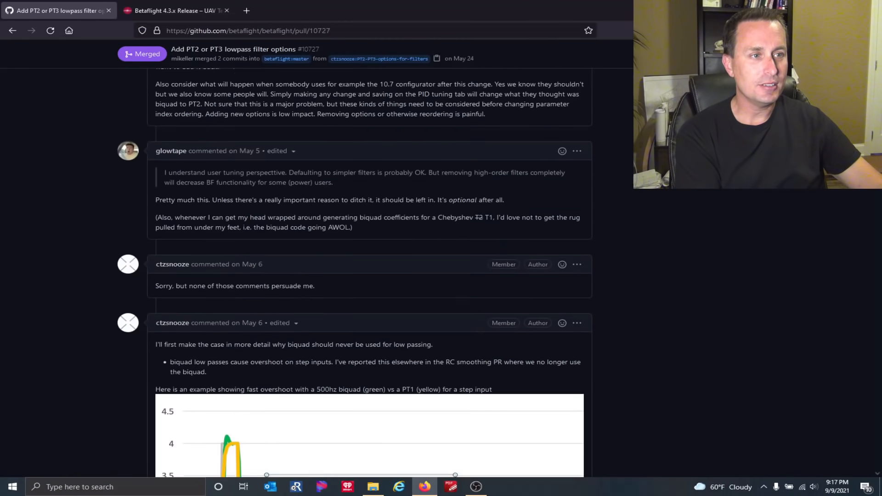
scroll("down", 3)
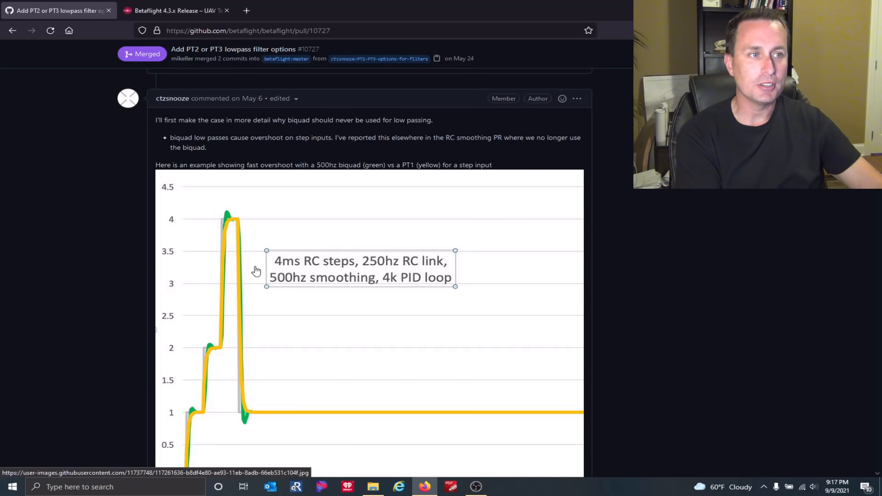
scroll("down", 3)
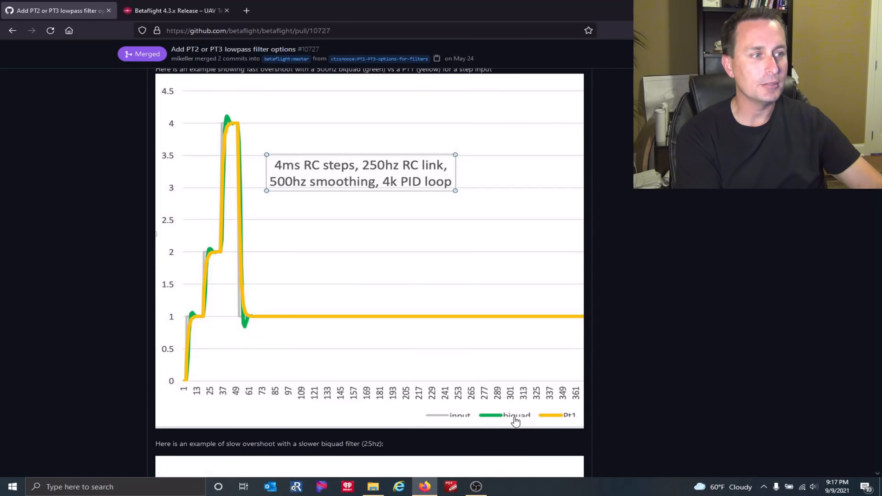
mouse_move(226, 130)
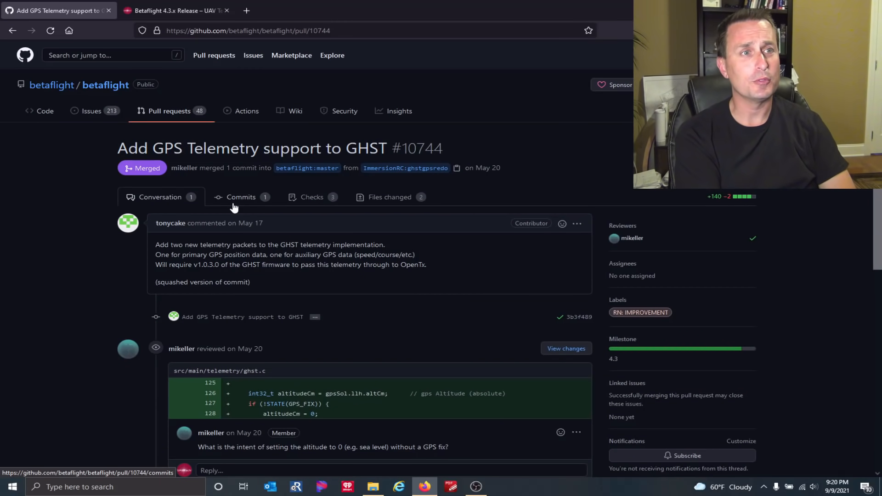
mouse_move(150, 183)
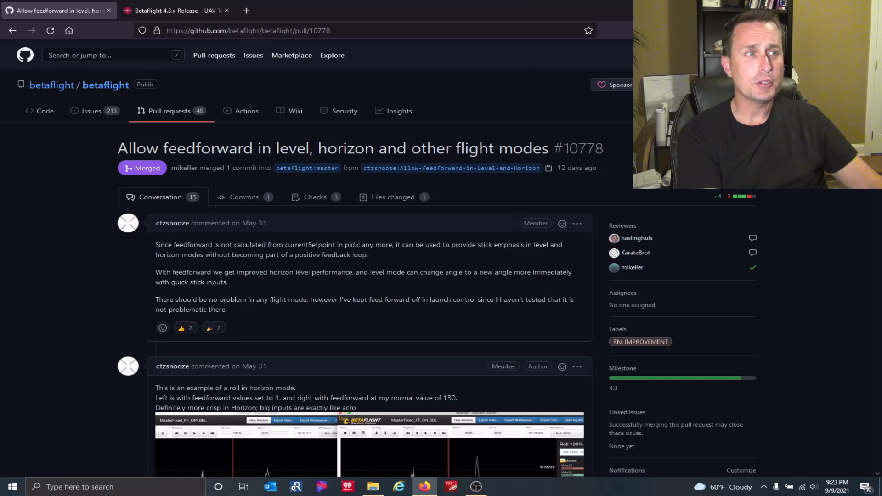
mouse_move(255, 236)
type("evan")
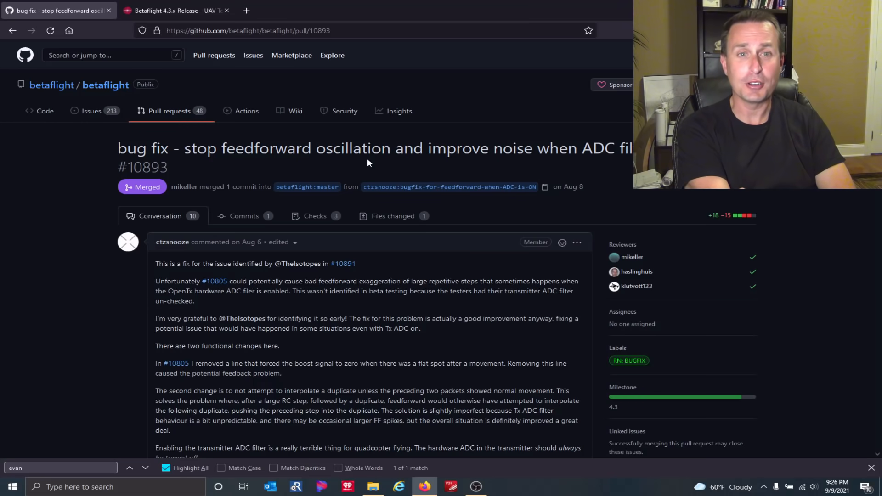
mouse_move(260, 318)
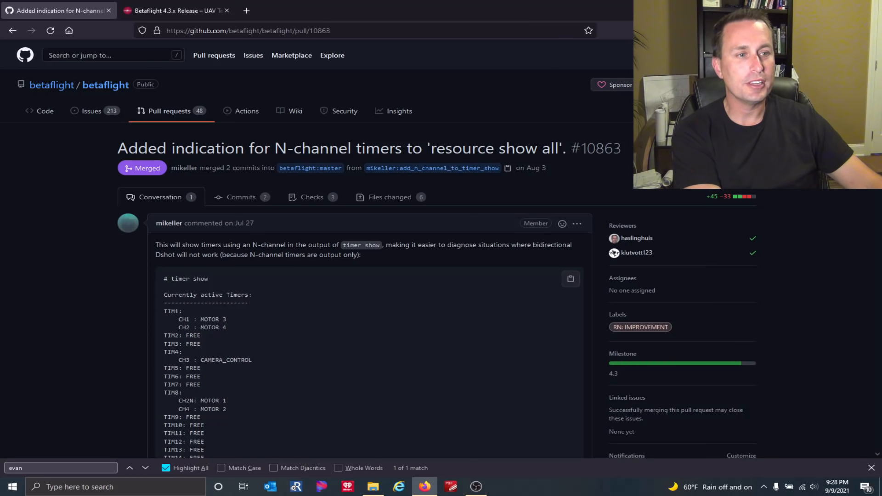
mouse_move(461, 231)
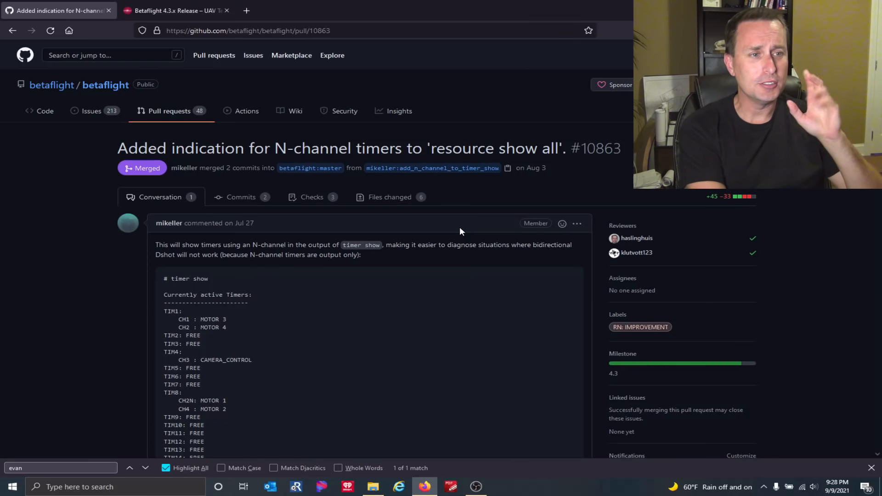
mouse_move(204, 418)
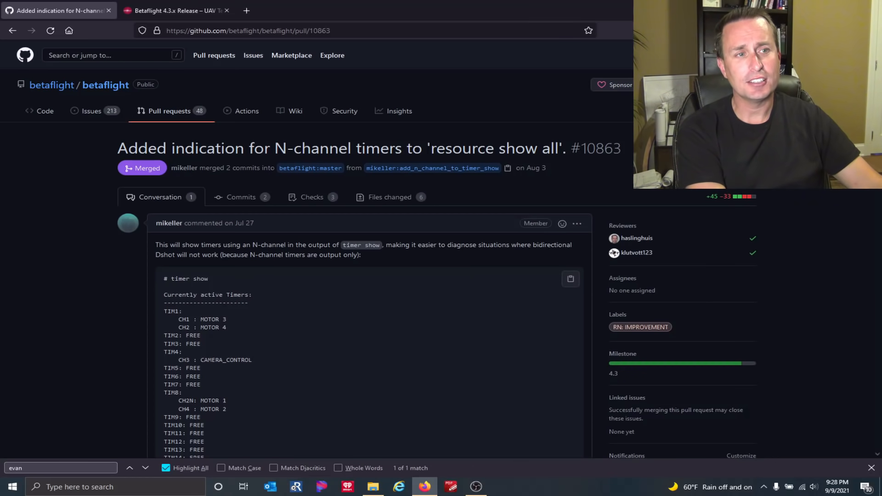
Leave the GitHub pull request pages for Betaflight Configurator via the taskbar.
left_click(501, 487)
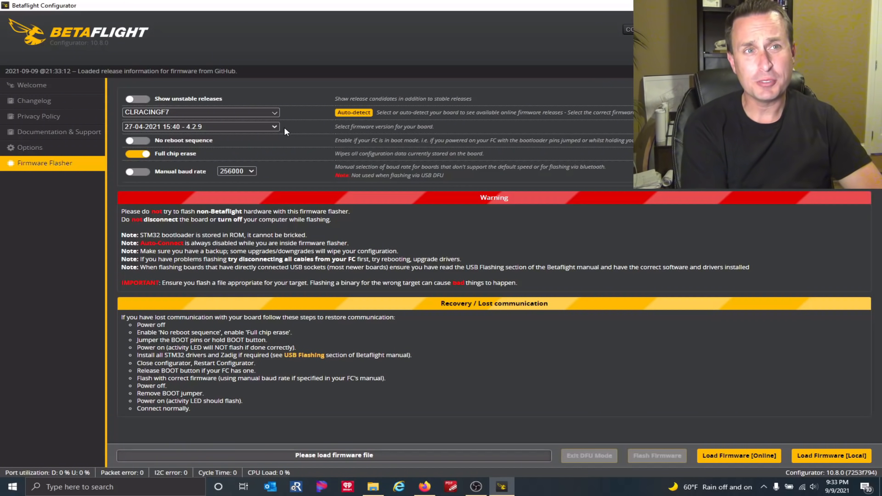
Connect Configurator to the CLRACINGF7 flight controller from the Firmware Flasher.
left_click(353, 112)
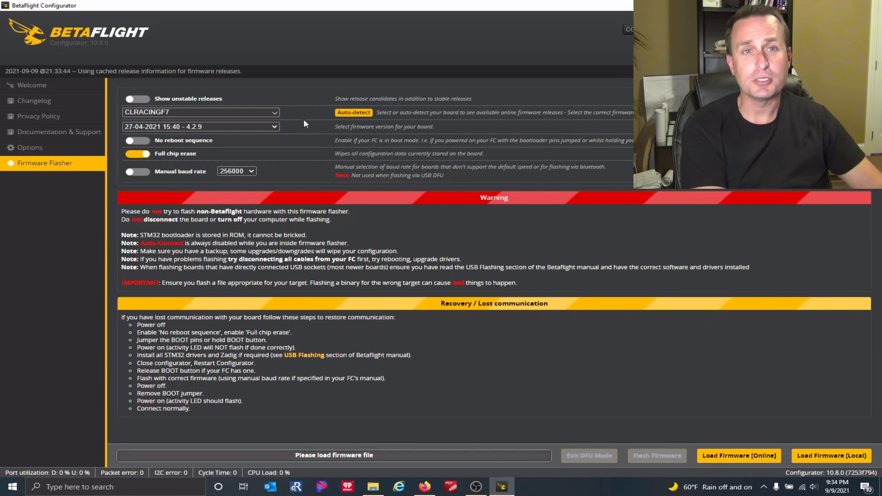
mouse_move(168, 110)
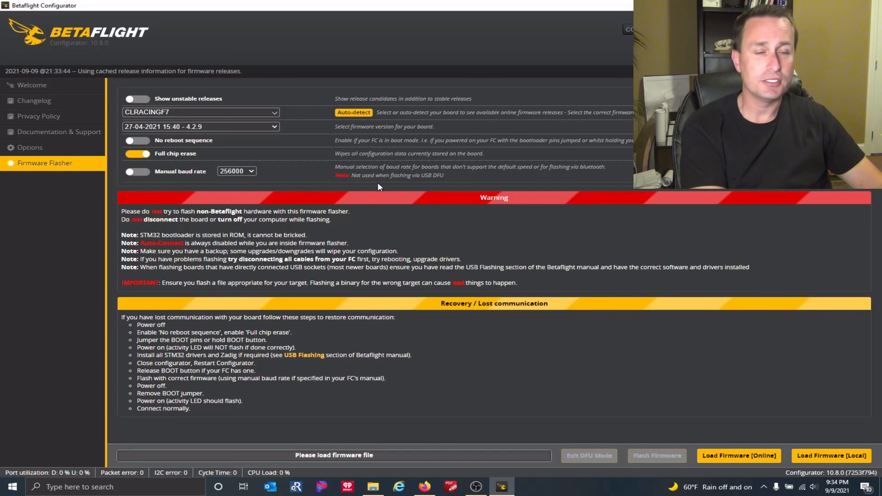
mouse_move(739, 455)
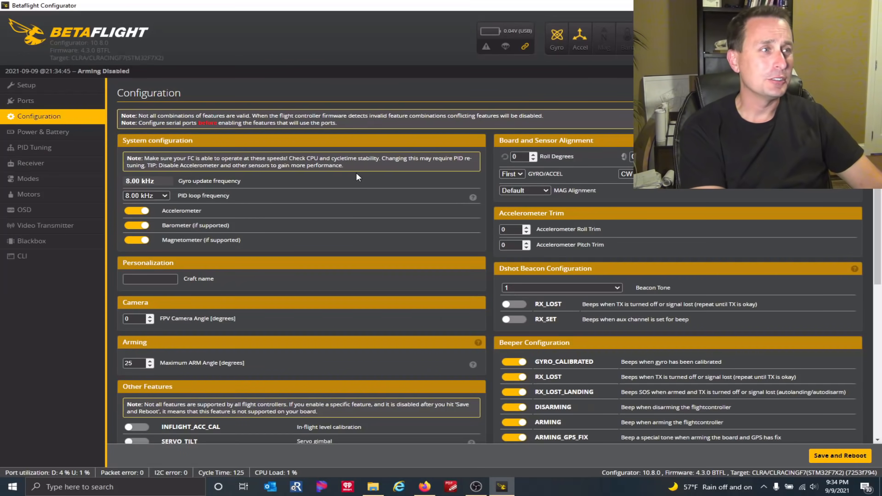
mouse_move(382, 122)
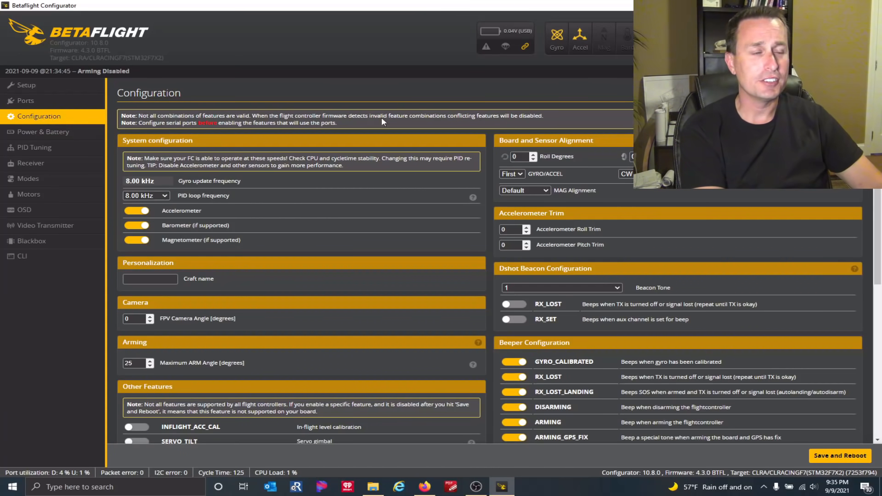
Scan the Configuration tab's features and beepers, then switch to the Receiver tab.
scroll("down", 3)
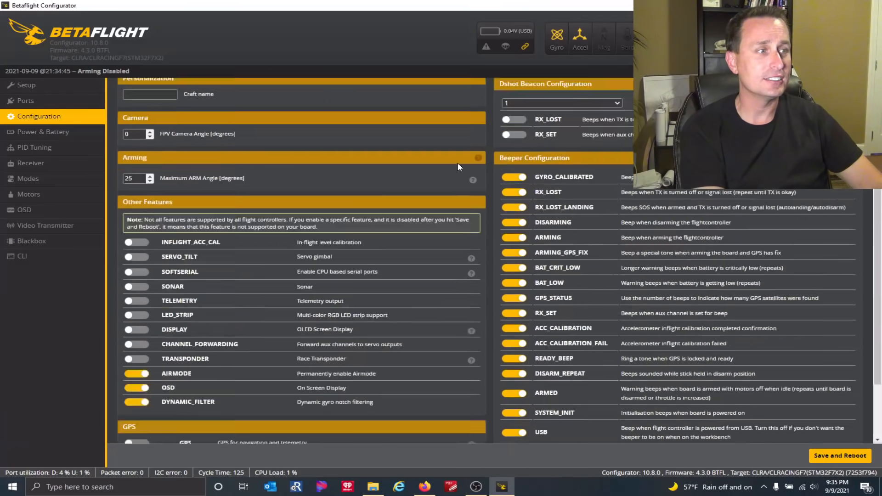
scroll("up", 3)
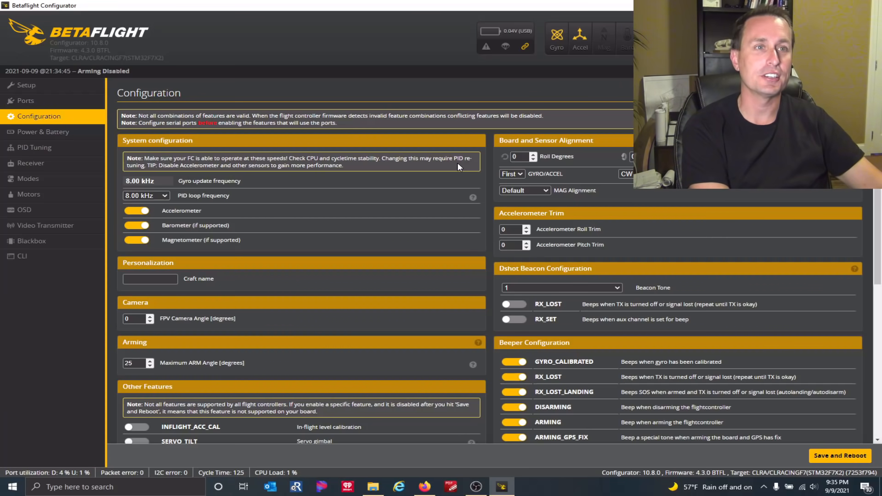
mouse_move(442, 190)
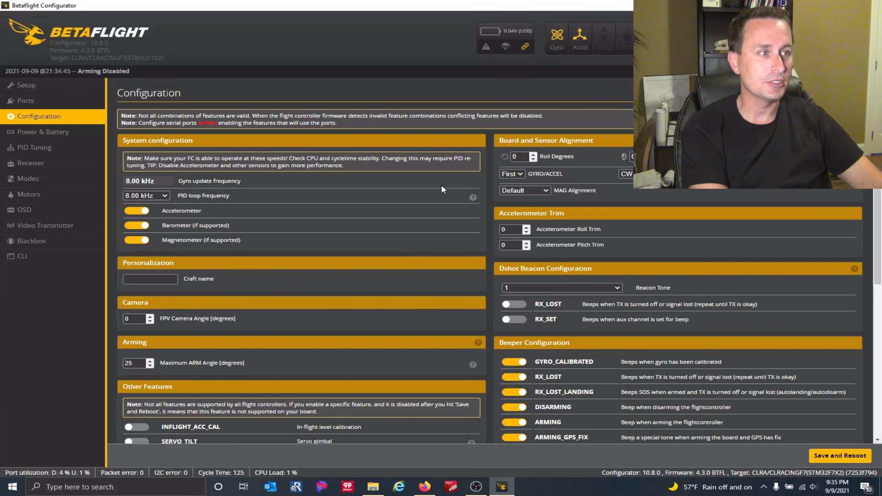
mouse_move(481, 187)
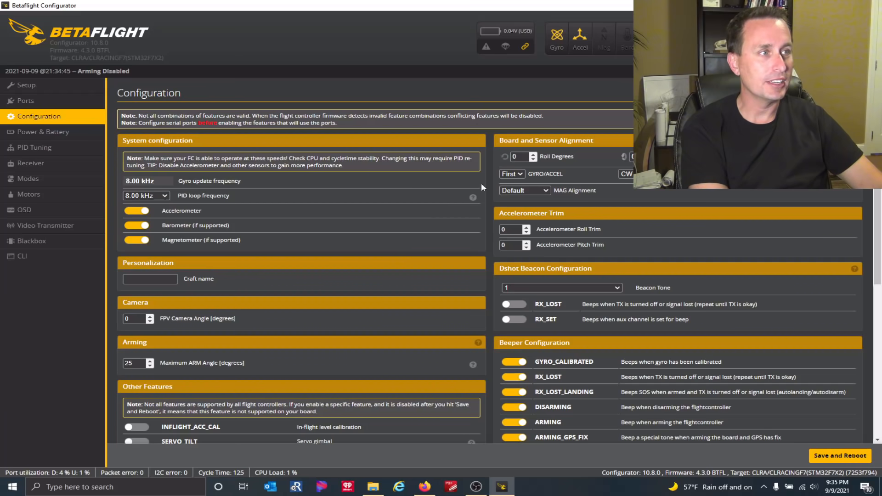
scroll("down", 3)
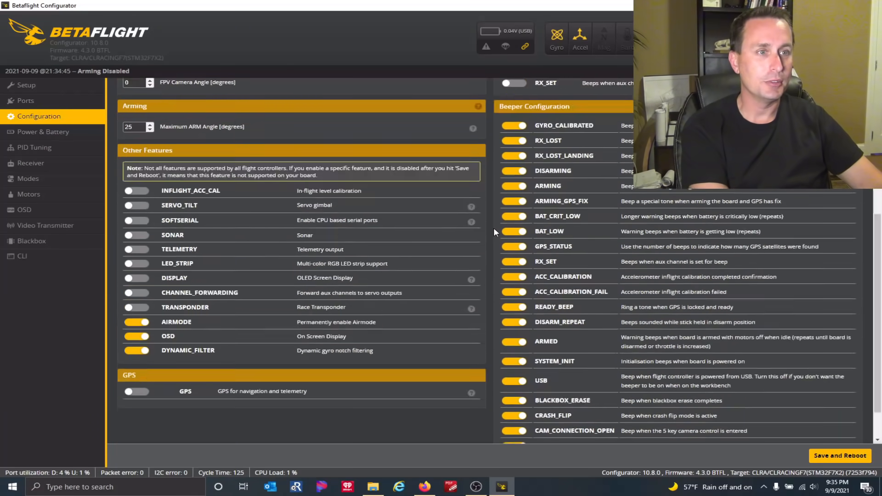
scroll("up", 3)
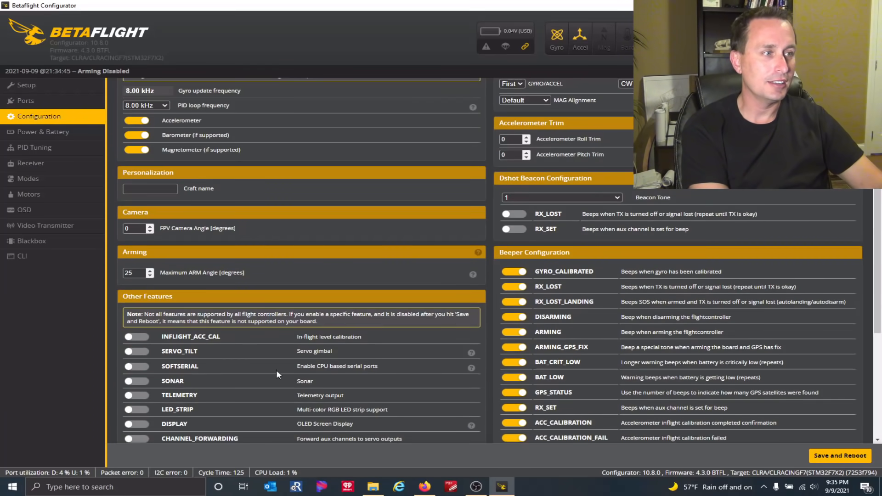
left_click(31, 163)
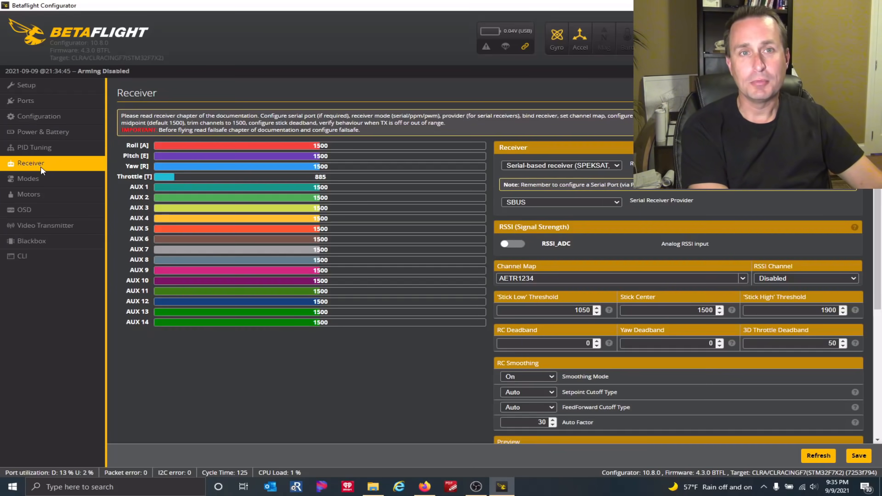
mouse_move(443, 208)
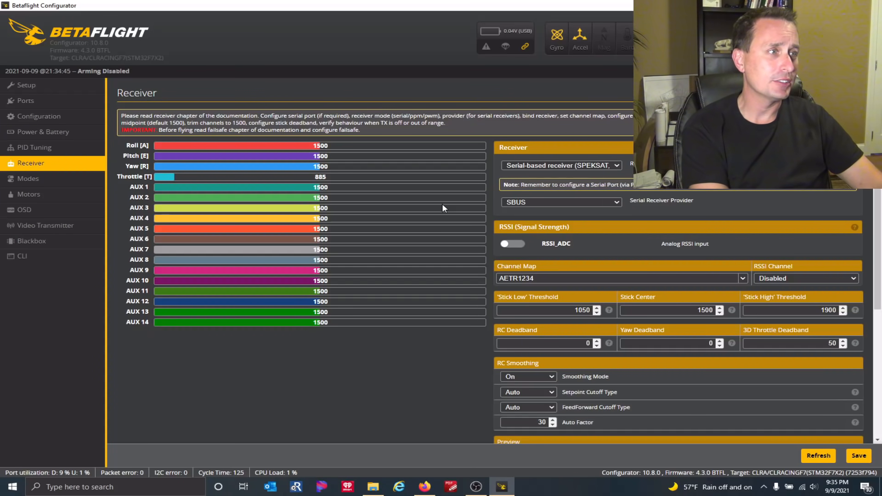
mouse_move(108, 163)
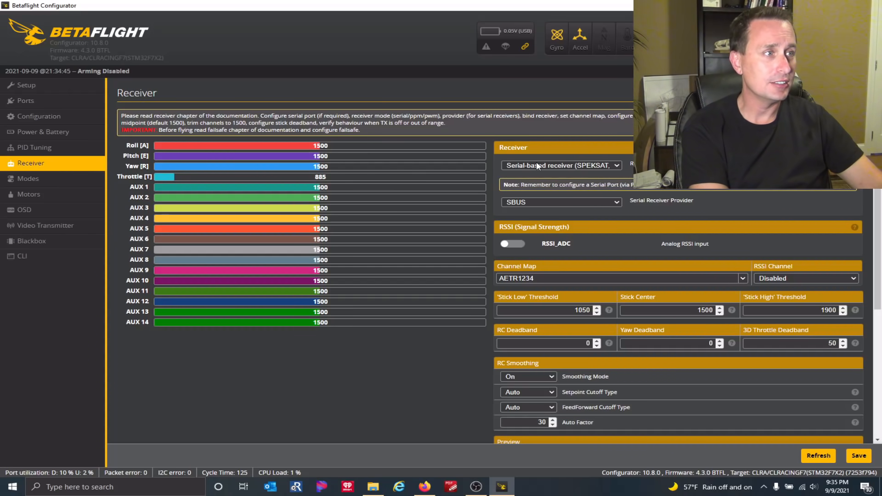
Check the receiver's RC Smoothing and Preview sections, then go to the Motors tab.
scroll("down", 3)
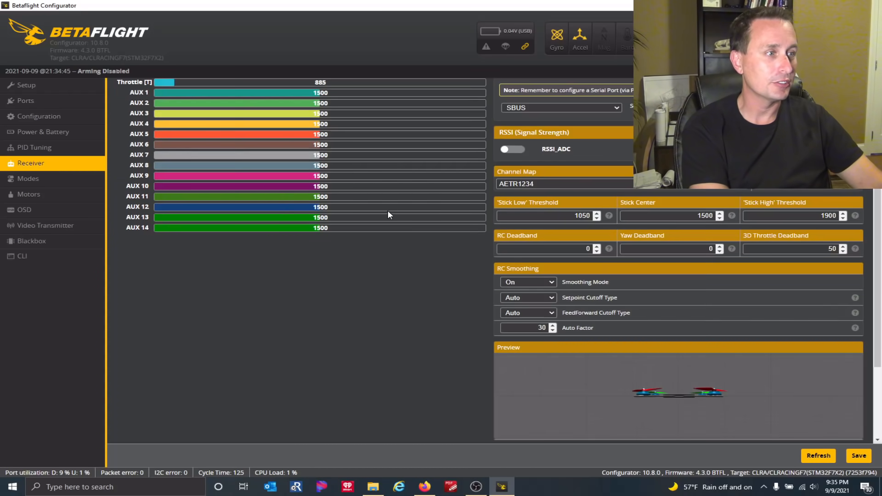
mouse_move(560, 287)
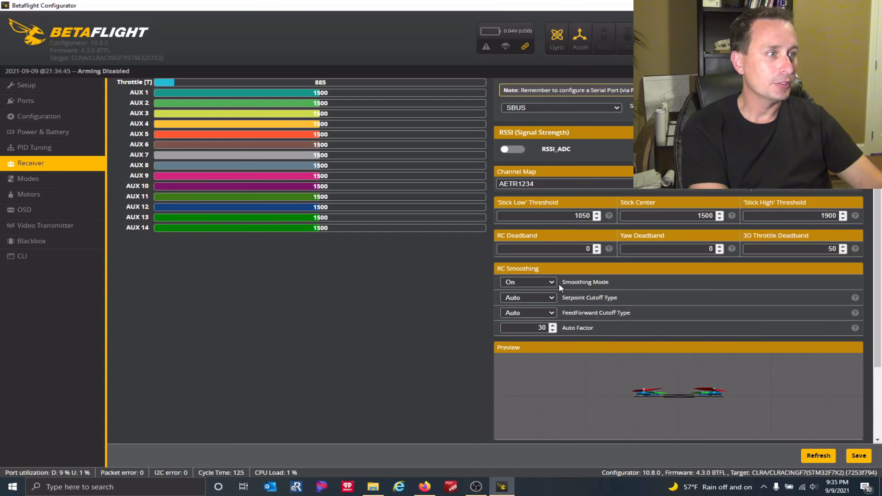
scroll("up", 3)
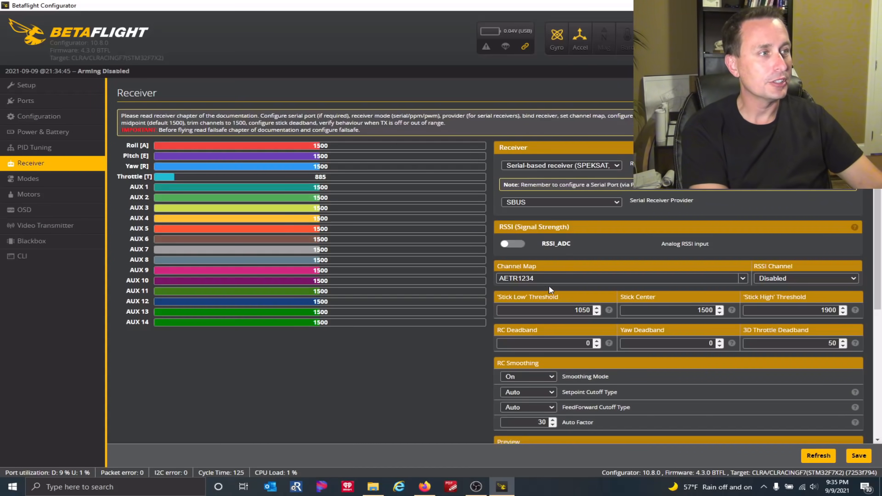
left_click(29, 194)
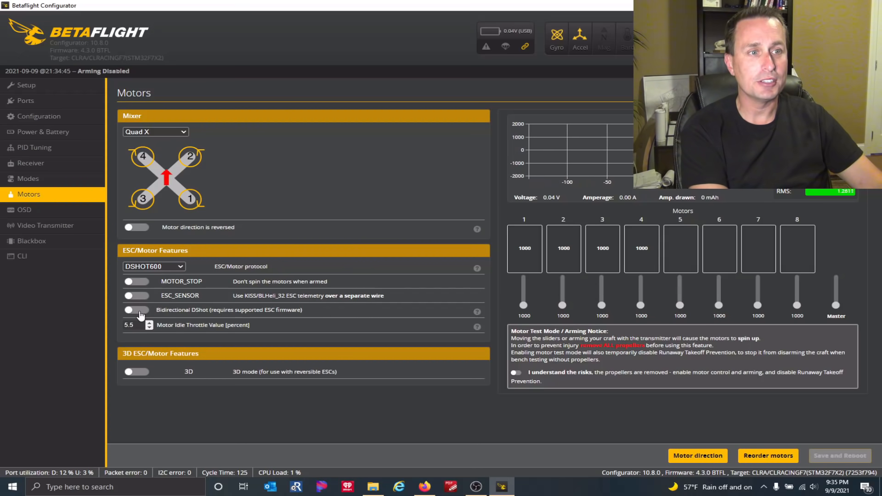
left_click(135, 311)
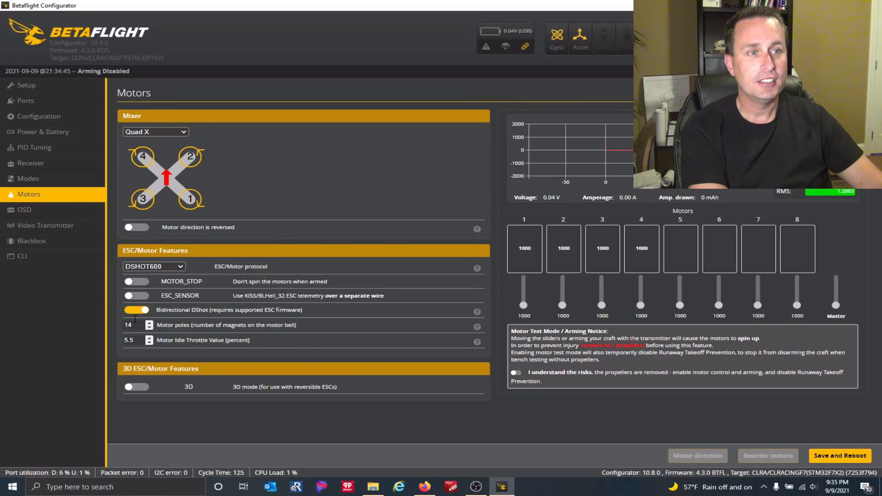
left_click(136, 310)
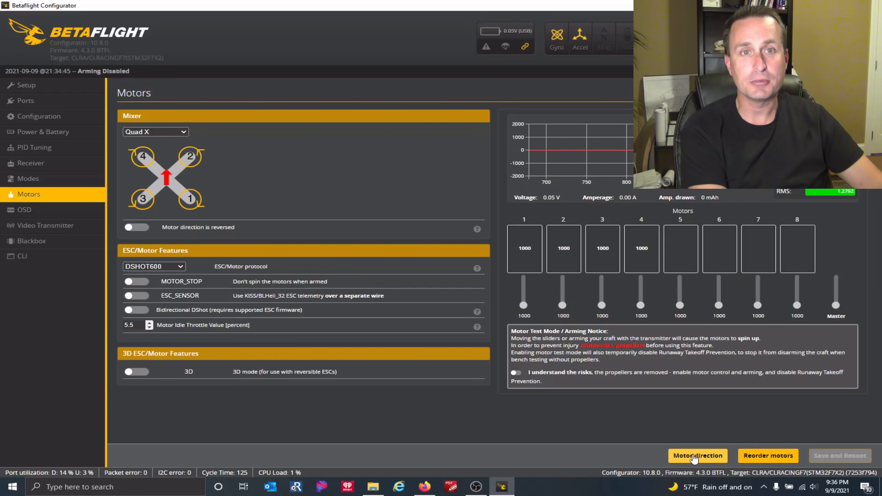
mouse_move(651, 442)
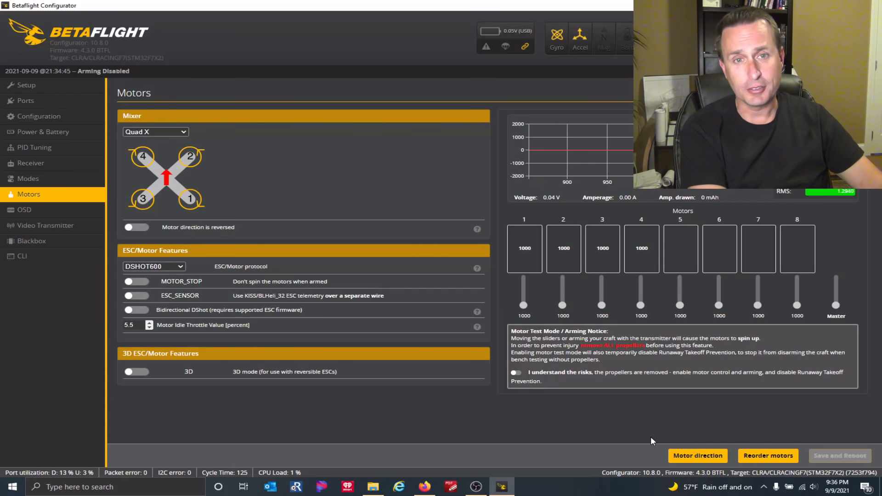
mouse_move(697, 456)
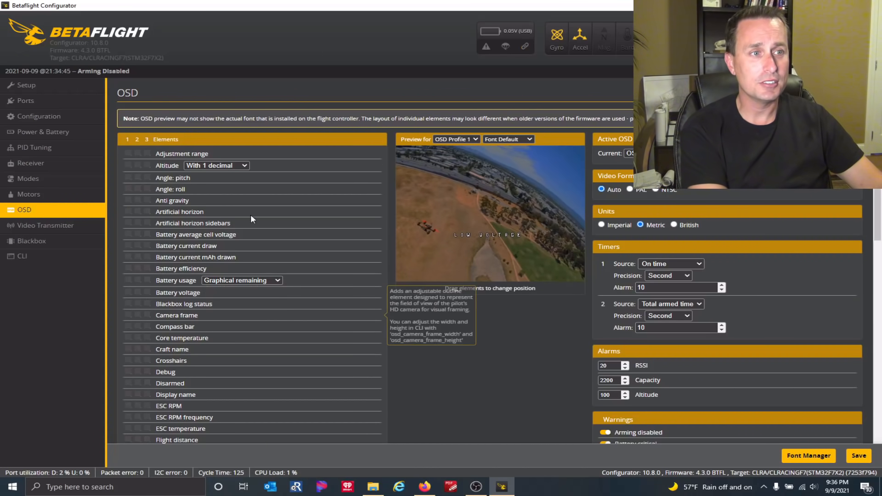
mouse_move(460, 250)
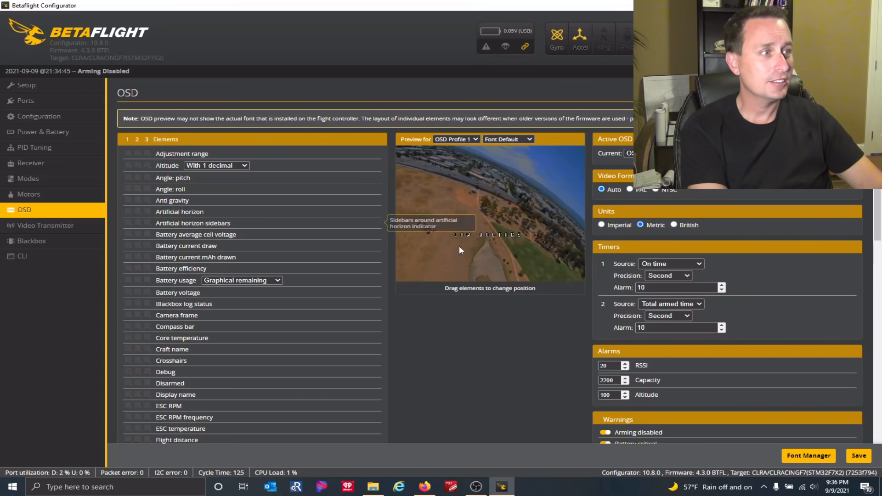
Browse OSD Elements, Warnings and Post Flight Statistics, then switch to PID Tuning.
scroll("down", 3)
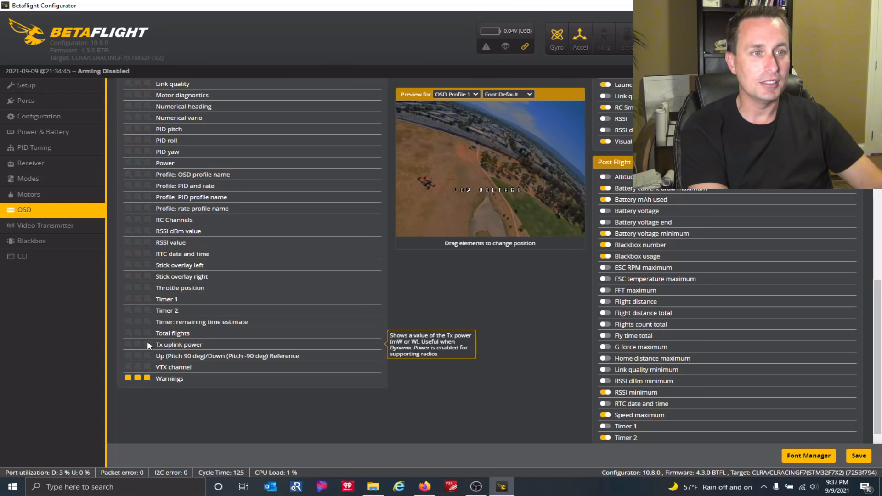
mouse_move(439, 378)
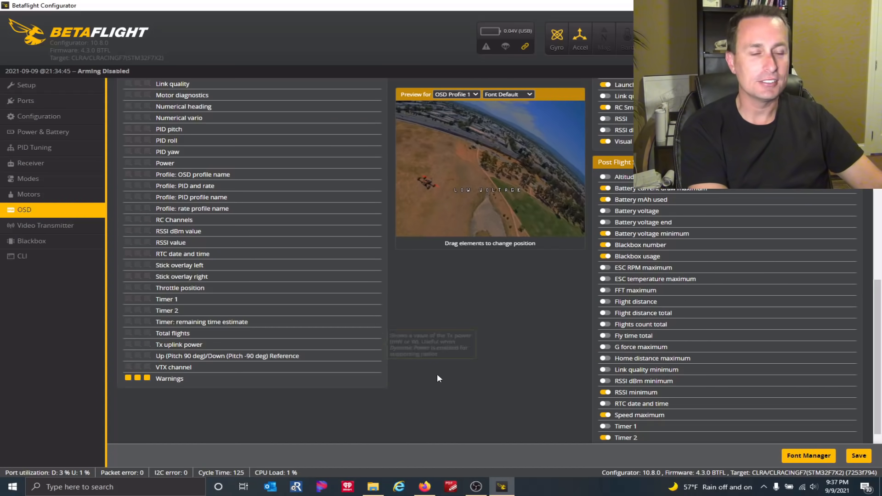
scroll("up", 3)
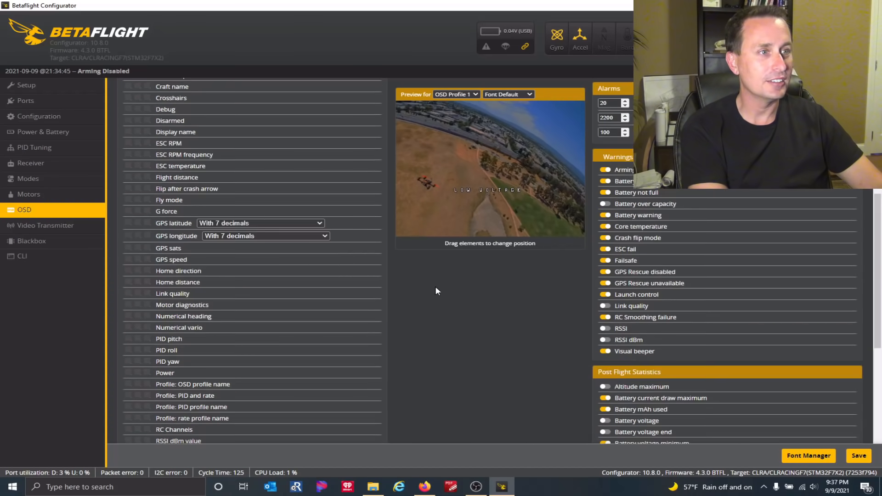
scroll("up", 3)
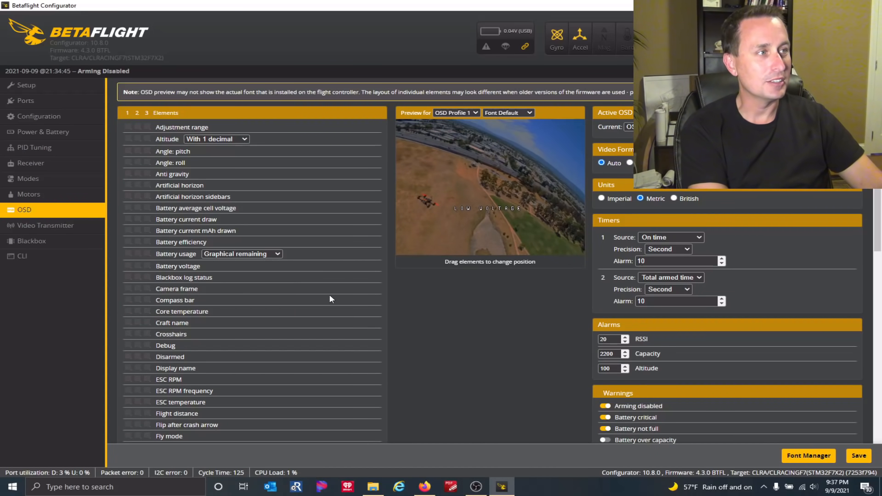
mouse_move(46, 225)
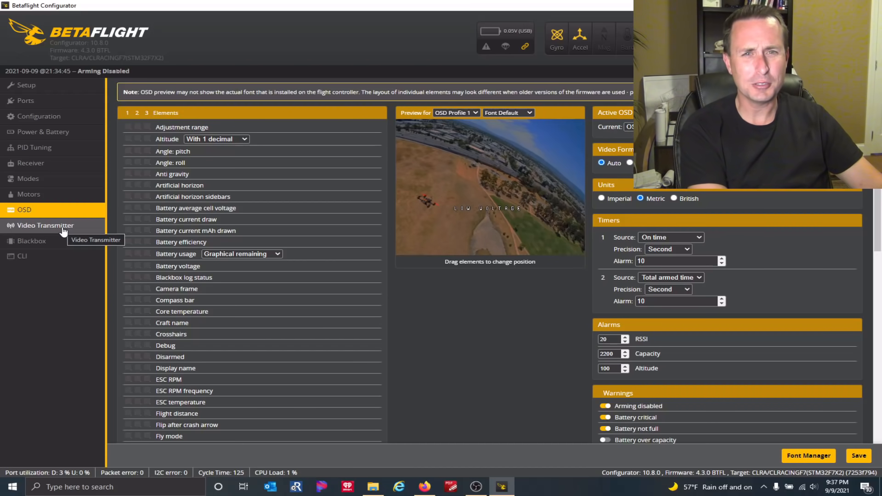
mouse_move(245, 240)
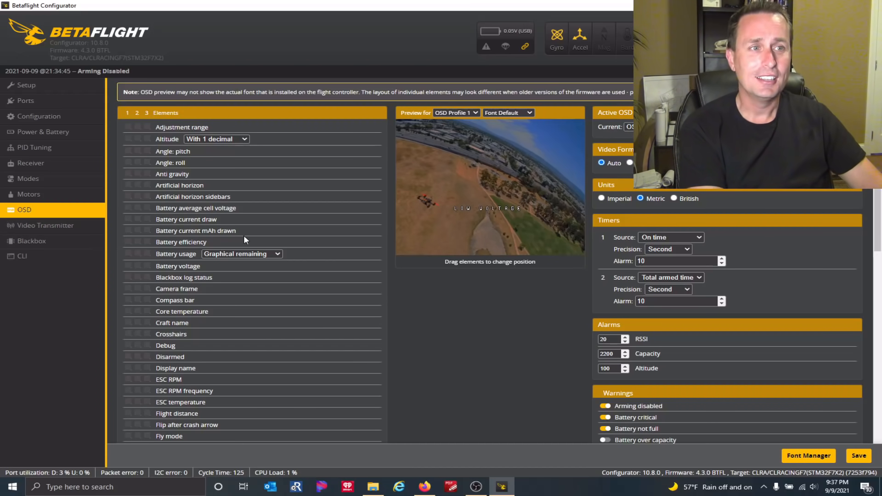
scroll("down", 3)
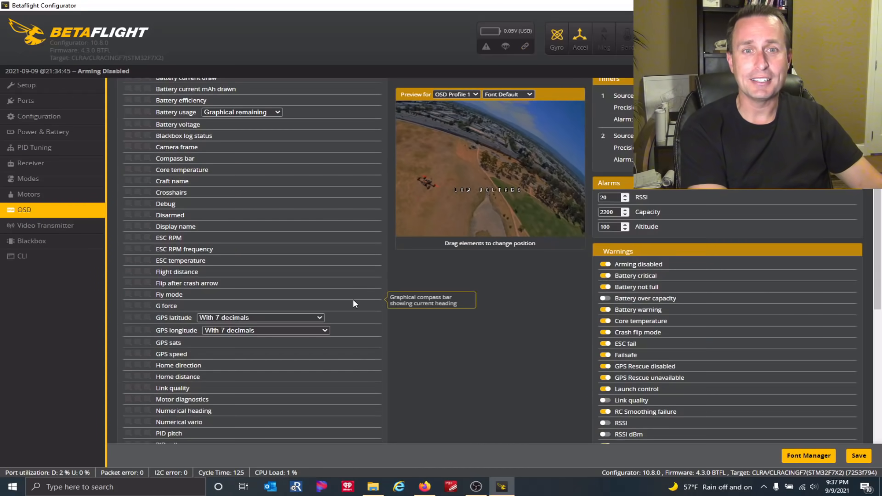
scroll("down", 3)
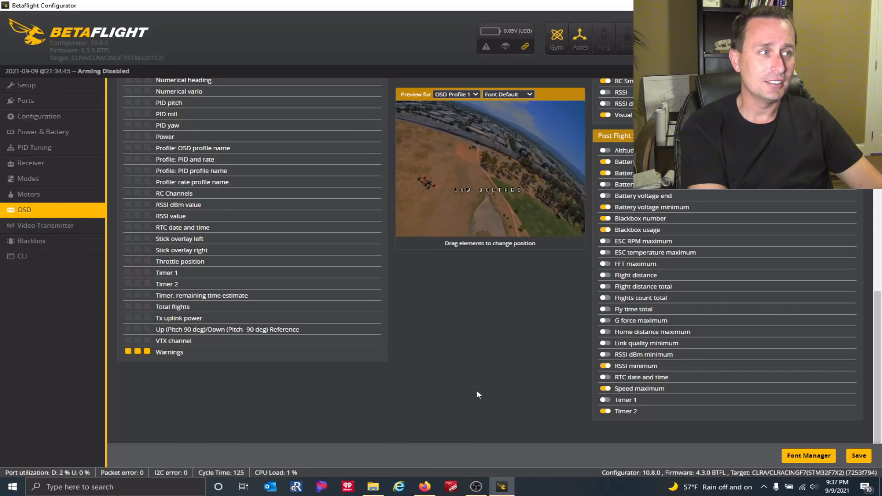
scroll("up", 3)
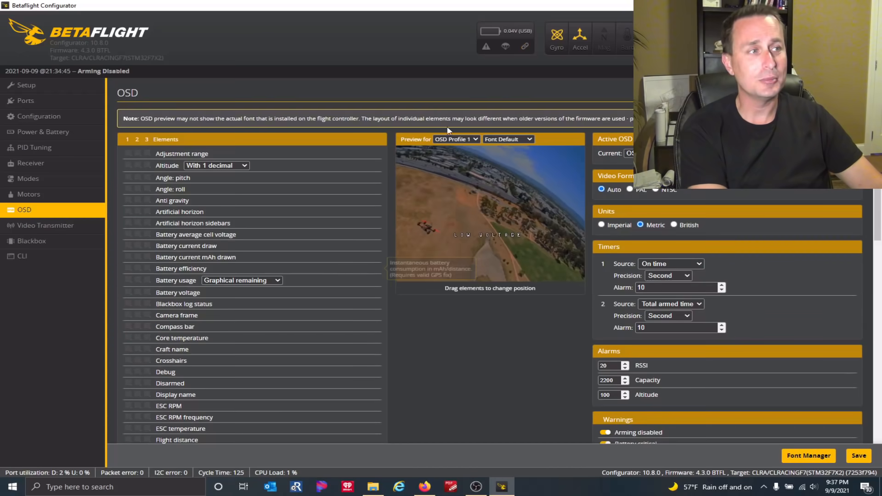
mouse_move(296, 213)
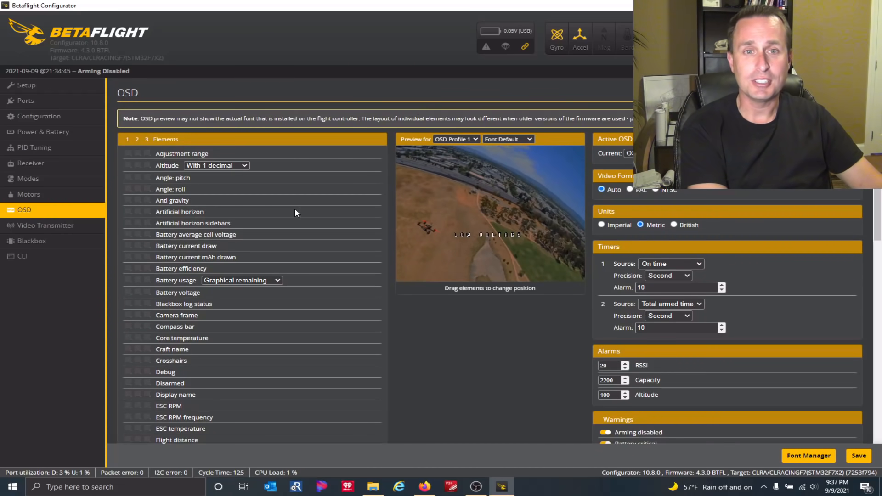
left_click(35, 148)
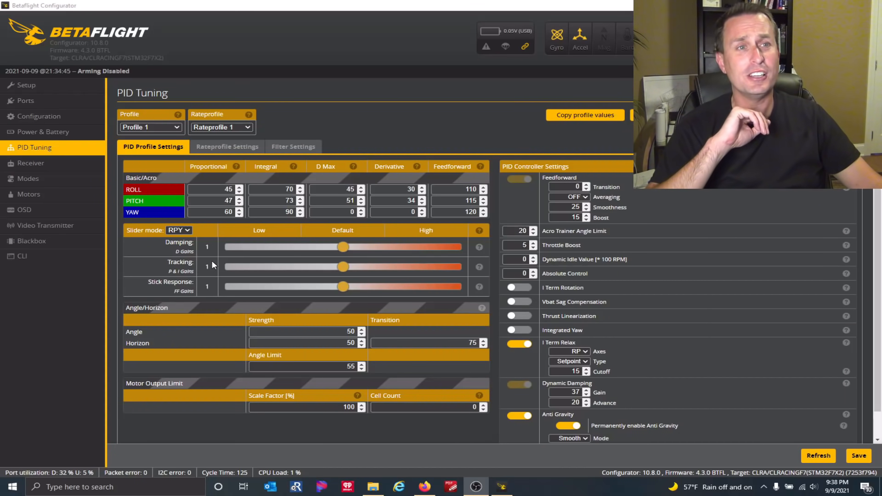
mouse_move(220, 253)
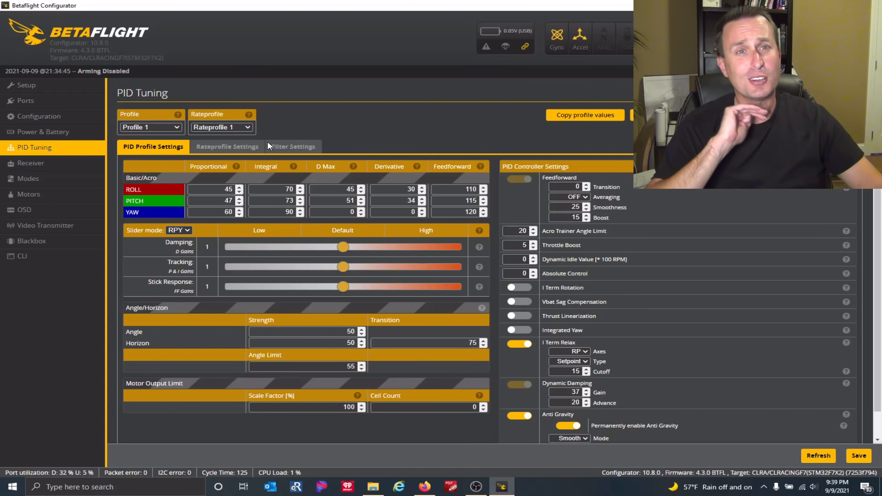
mouse_move(261, 152)
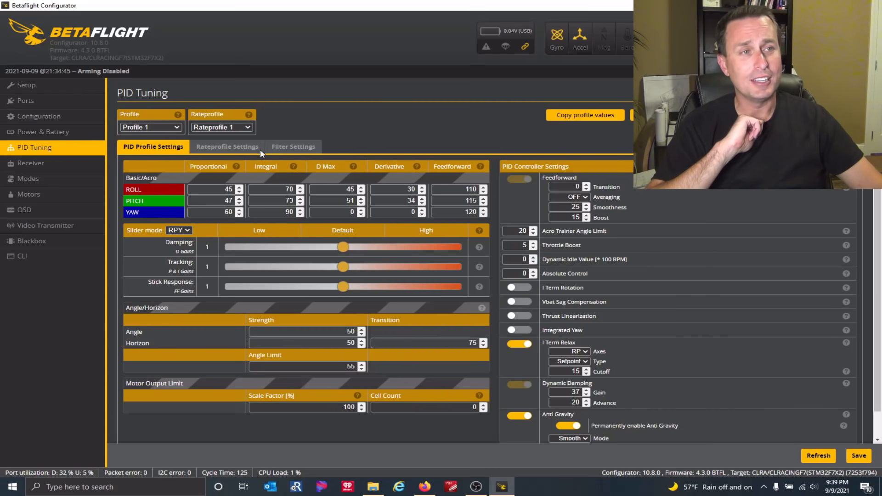
Show Rateprofile 1 settings with Actual rates, rates preview and throttle curve.
left_click(226, 146)
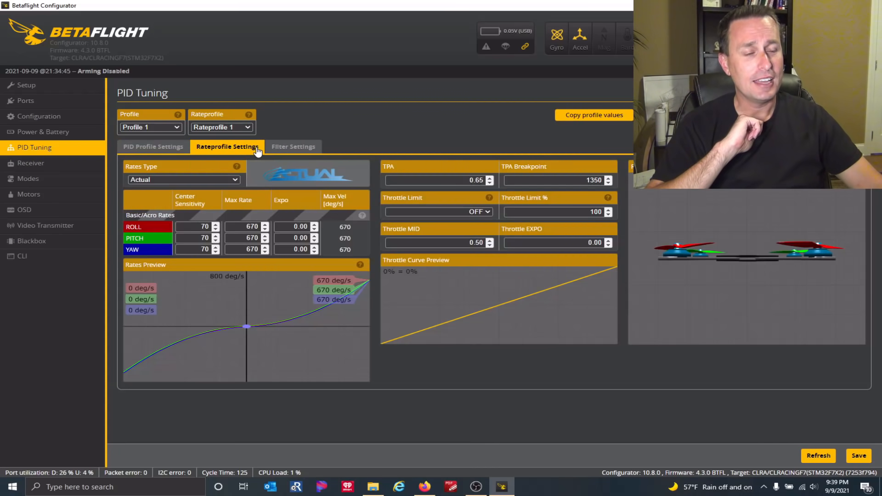